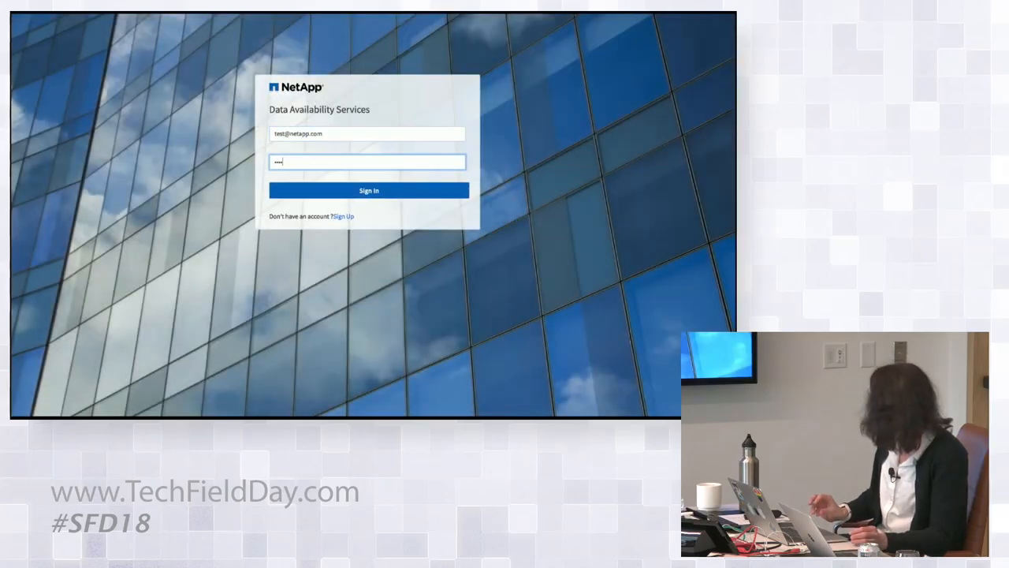
Step: Sign in with the account email and password and review the empty Dashboard
click(369, 190)
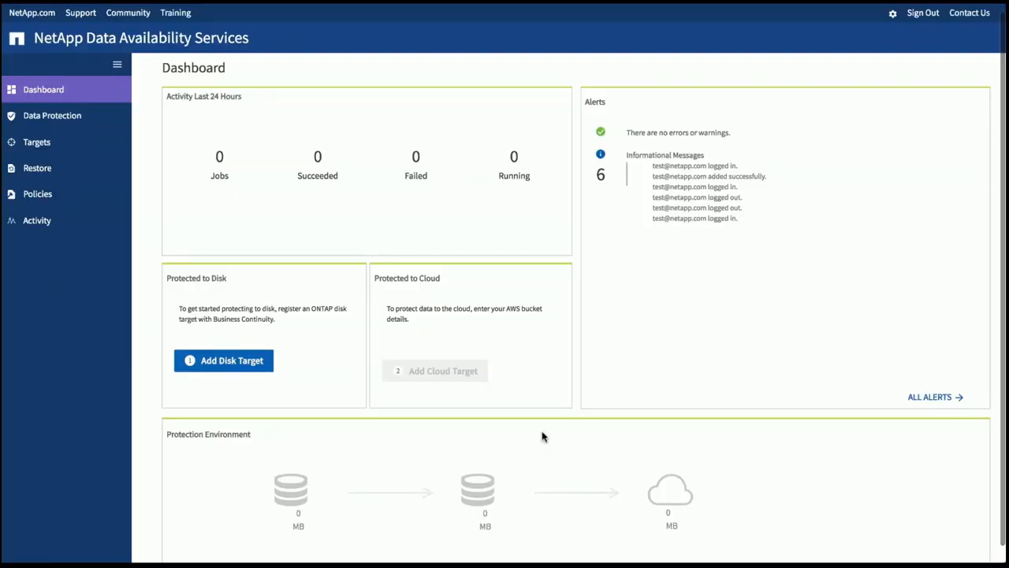
mouse_move(329, 423)
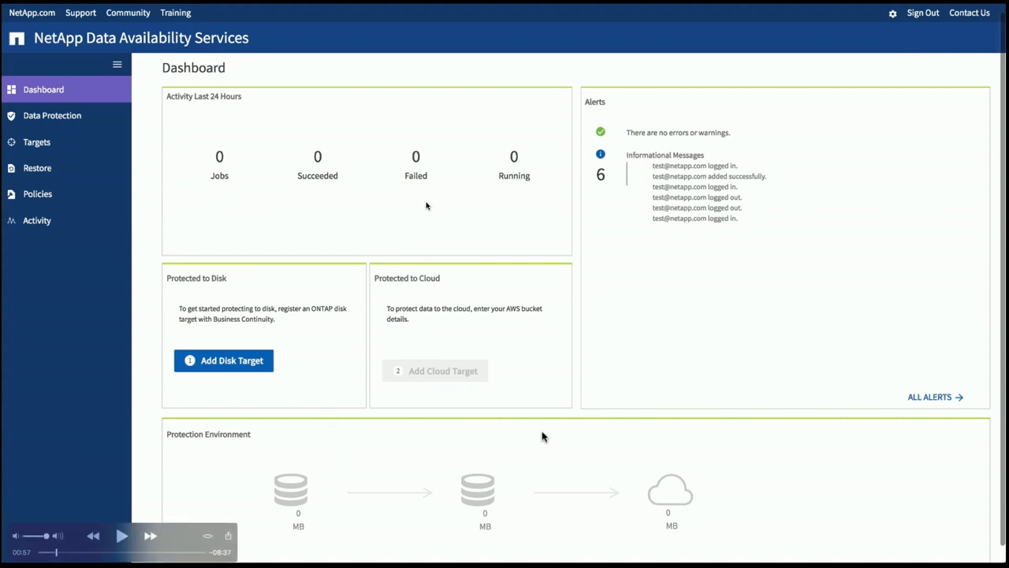
mouse_move(249, 488)
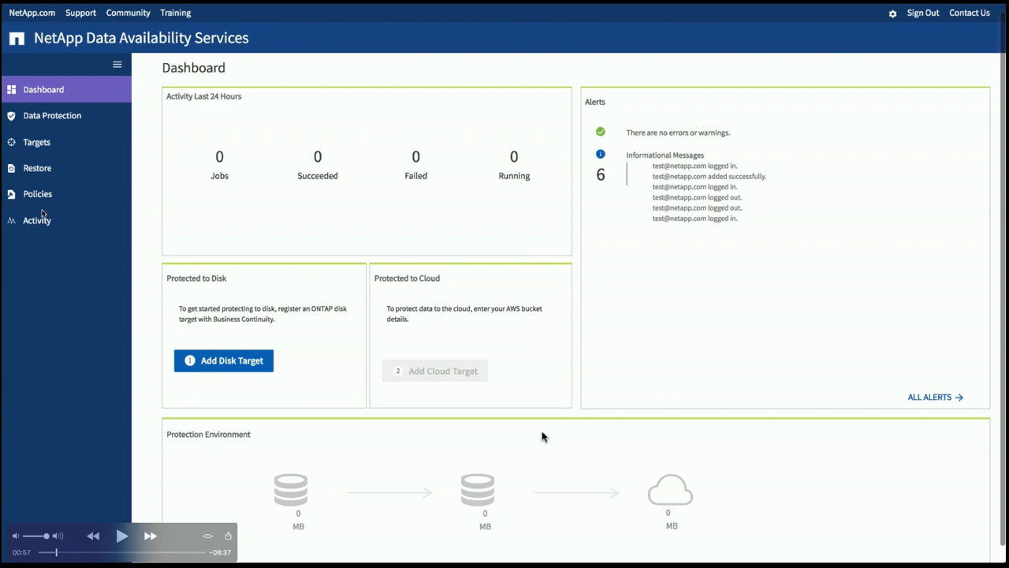
mouse_move(43, 181)
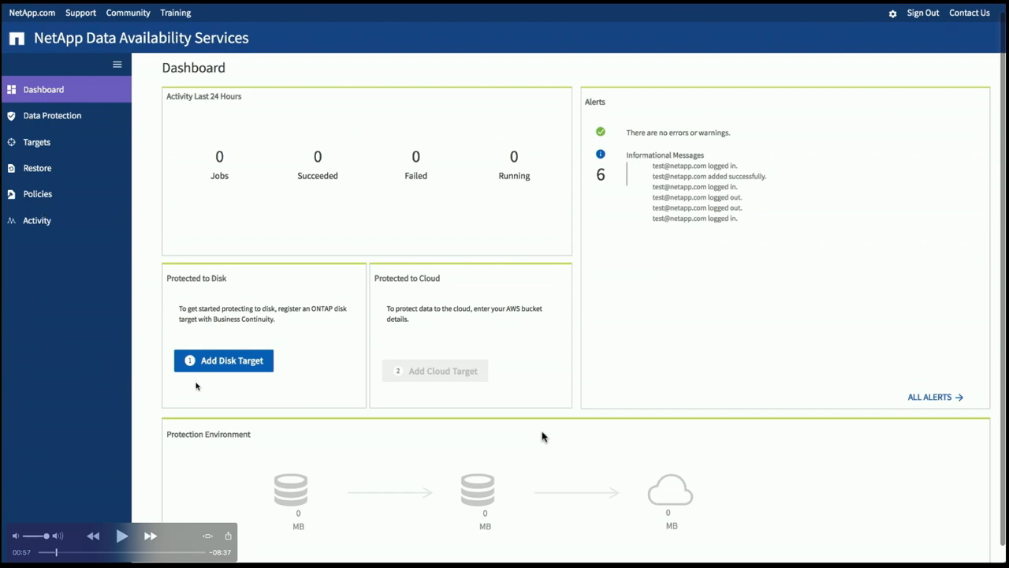
mouse_move(201, 386)
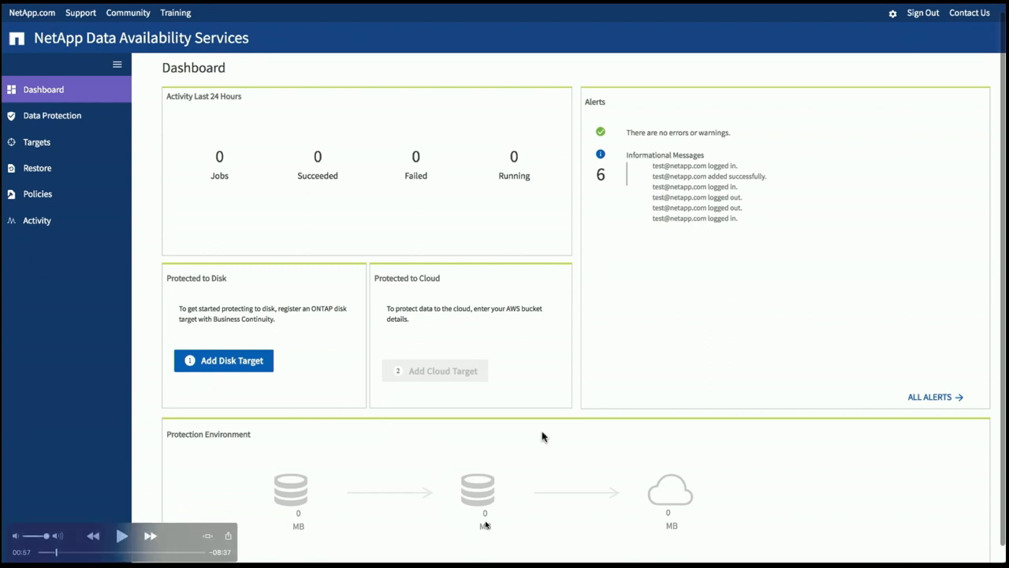
mouse_move(325, 383)
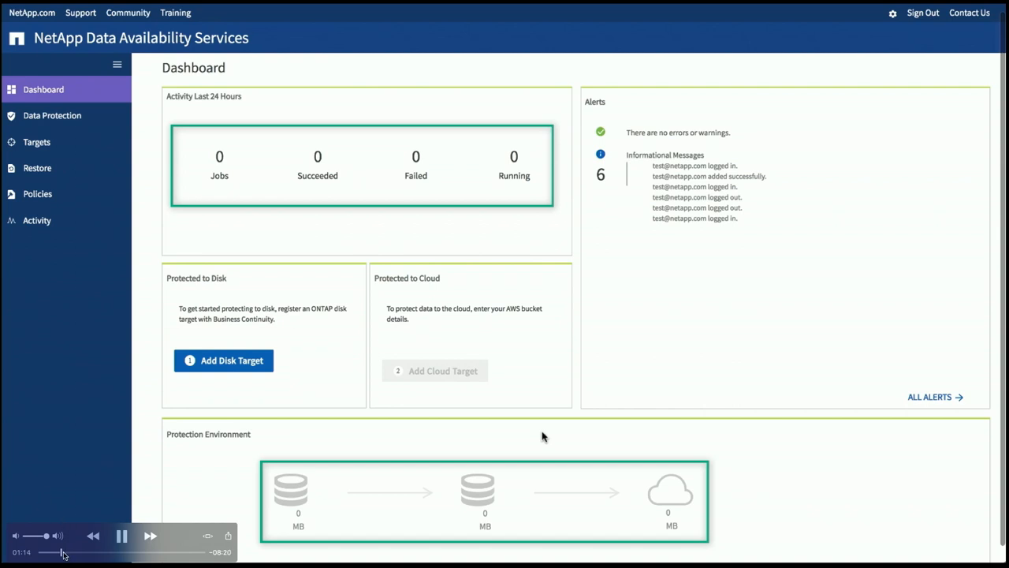
Step: Start an Add Disk Target registration and copy the generated ONTAP configuration key
click(223, 360)
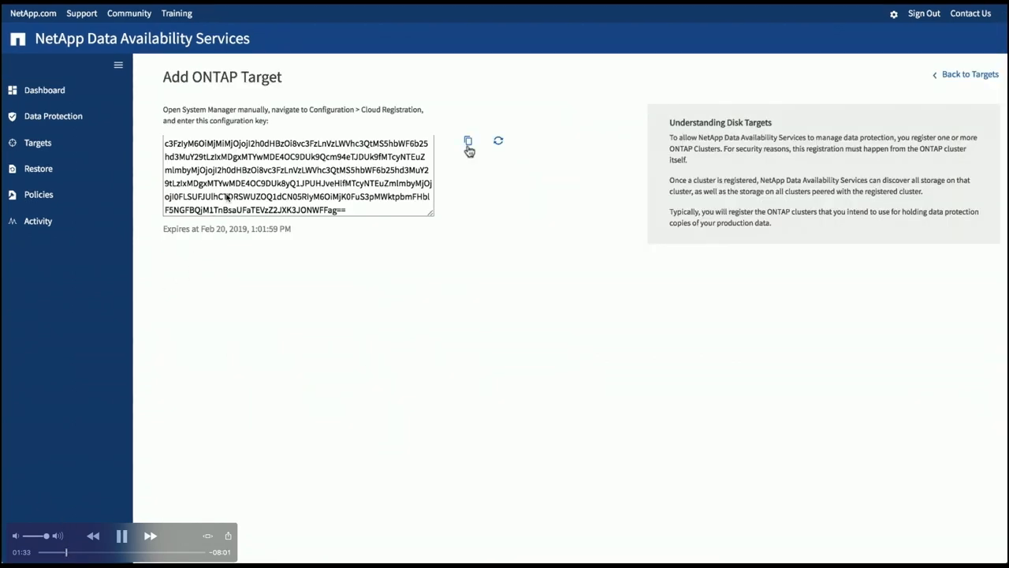
mouse_move(467, 141)
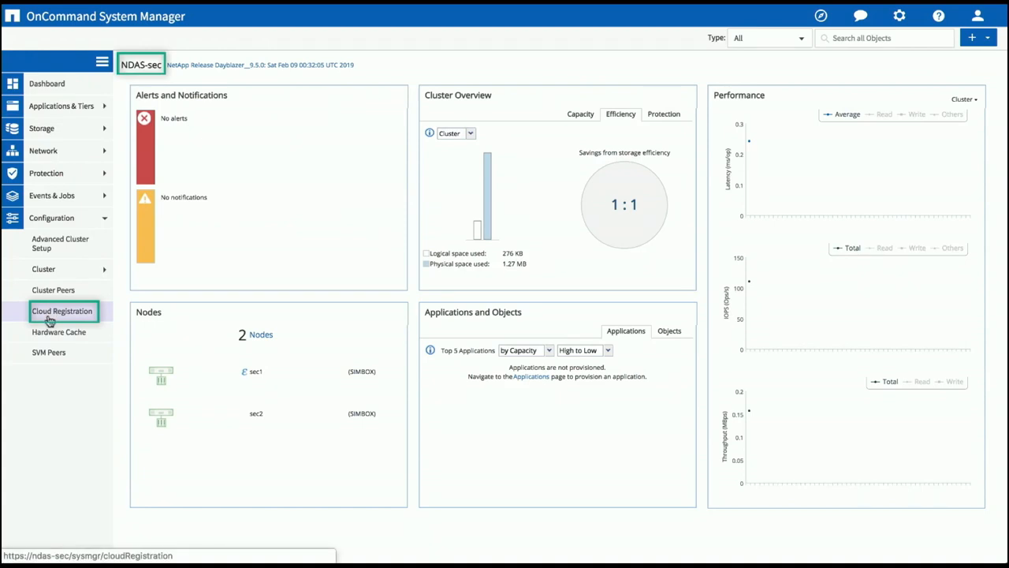
Step: Register NDAS-sec with the pasted key under Cloud Registration, then return to Data Availability Services
click(61, 310)
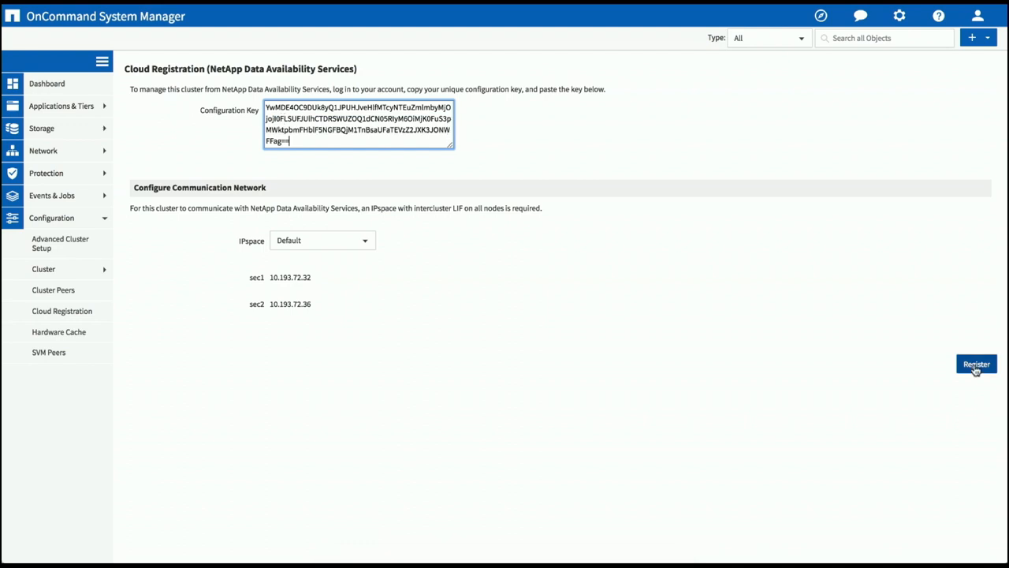
click(976, 364)
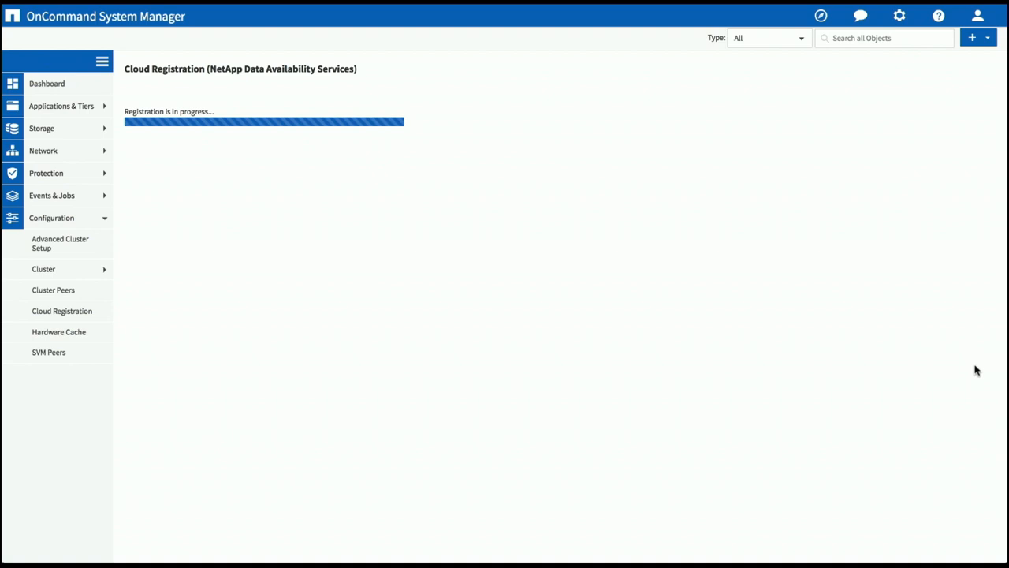
mouse_move(136, 442)
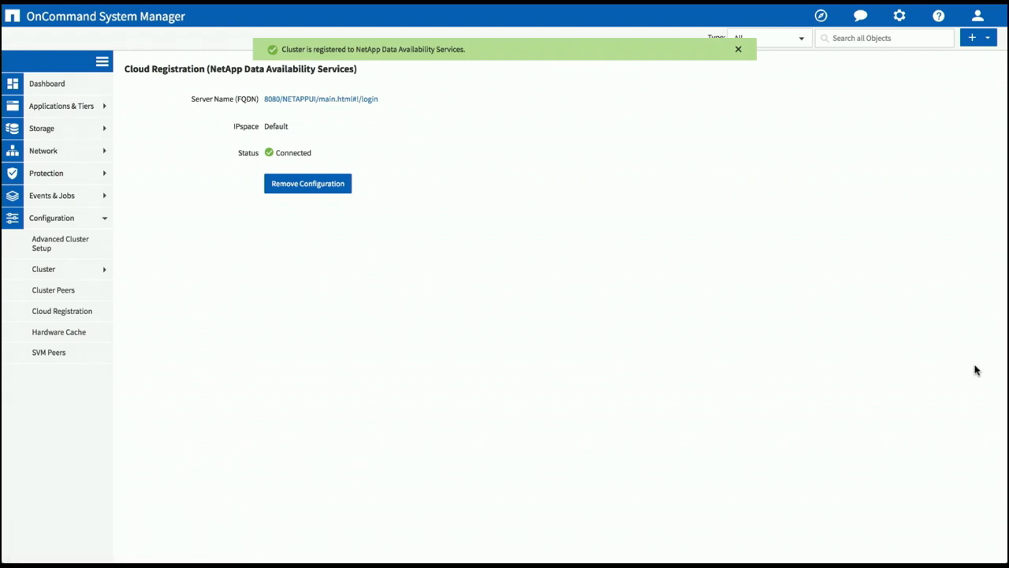
mouse_move(726, 197)
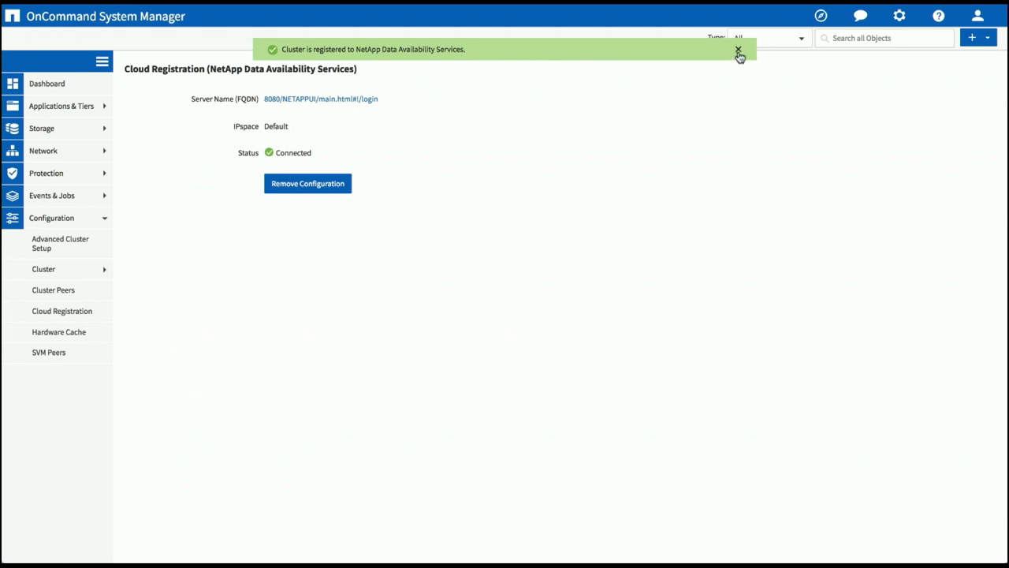
click(738, 50)
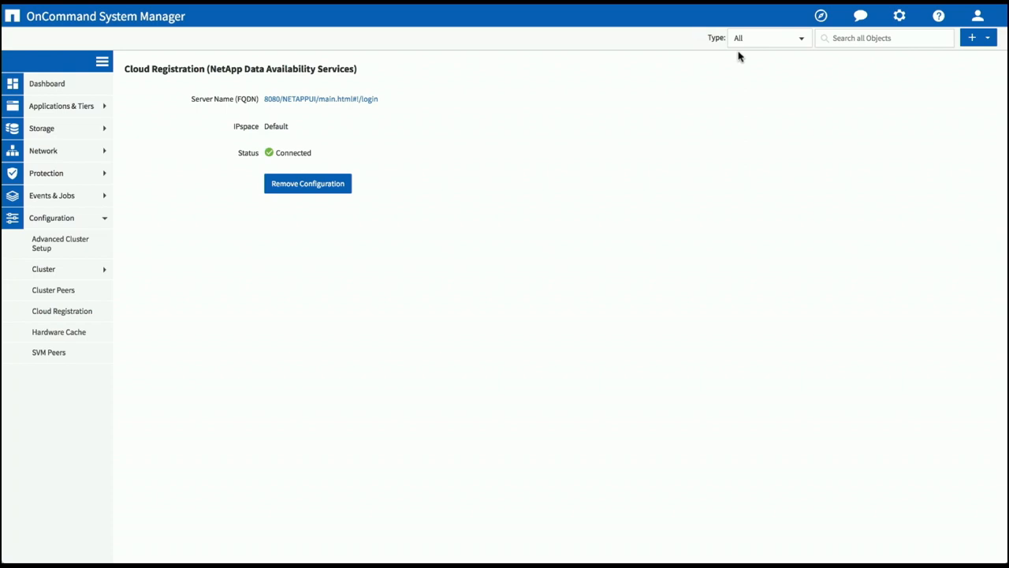
click(321, 98)
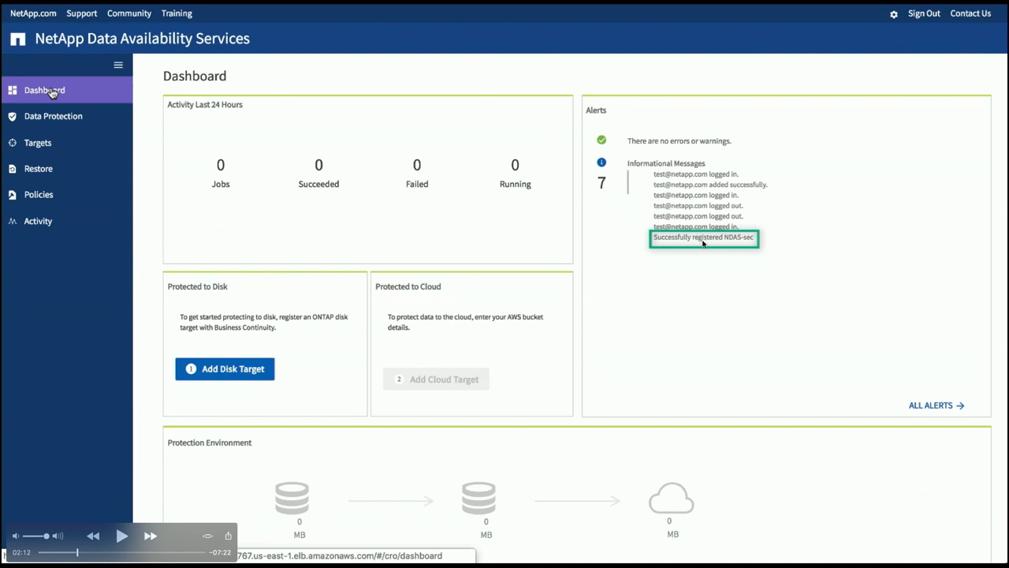
mouse_move(436, 270)
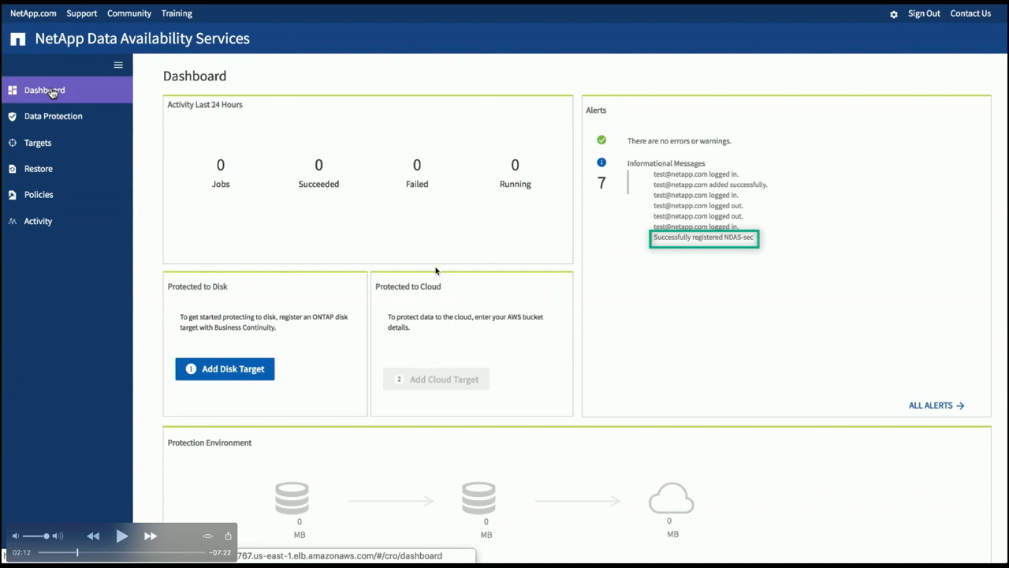
Step: Authenticate the NDAS-sec target with its administrator password
click(122, 536)
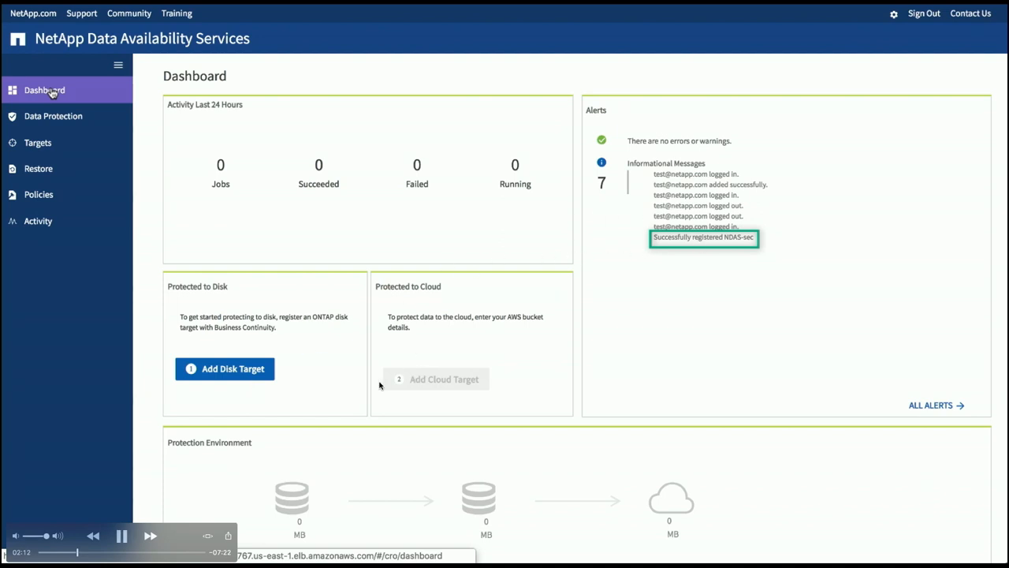
click(38, 143)
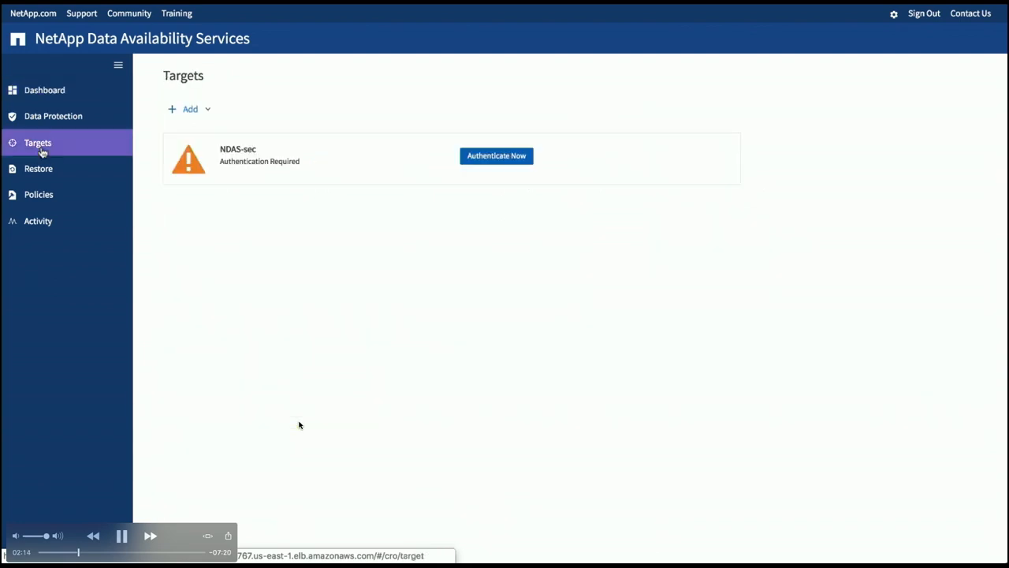
click(496, 155)
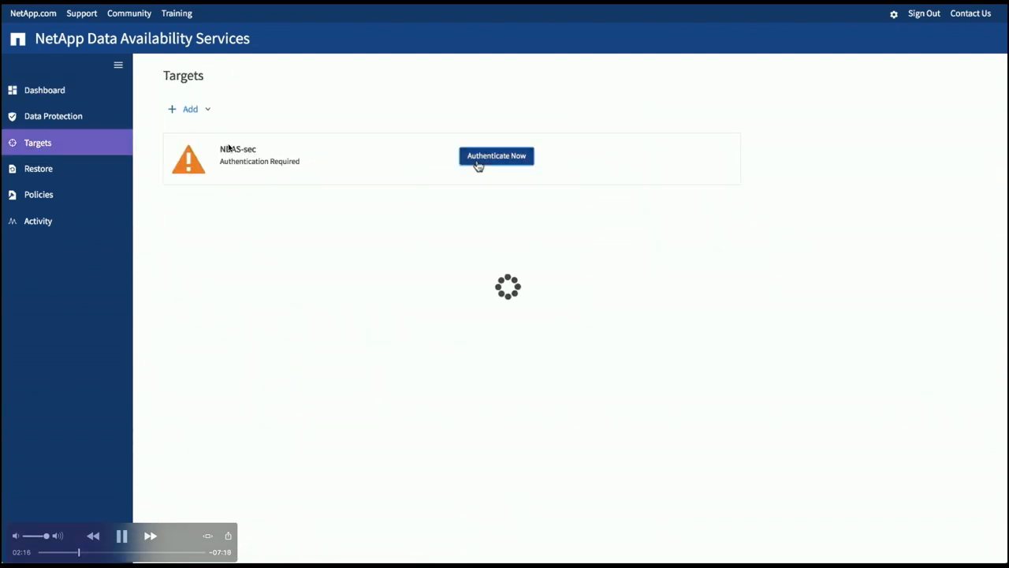
click(496, 155)
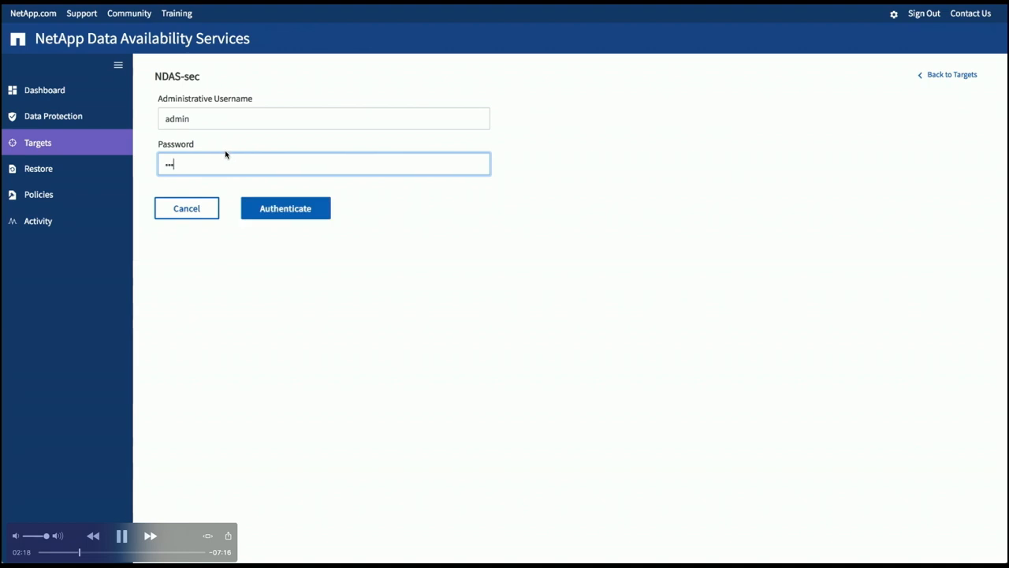
click(285, 209)
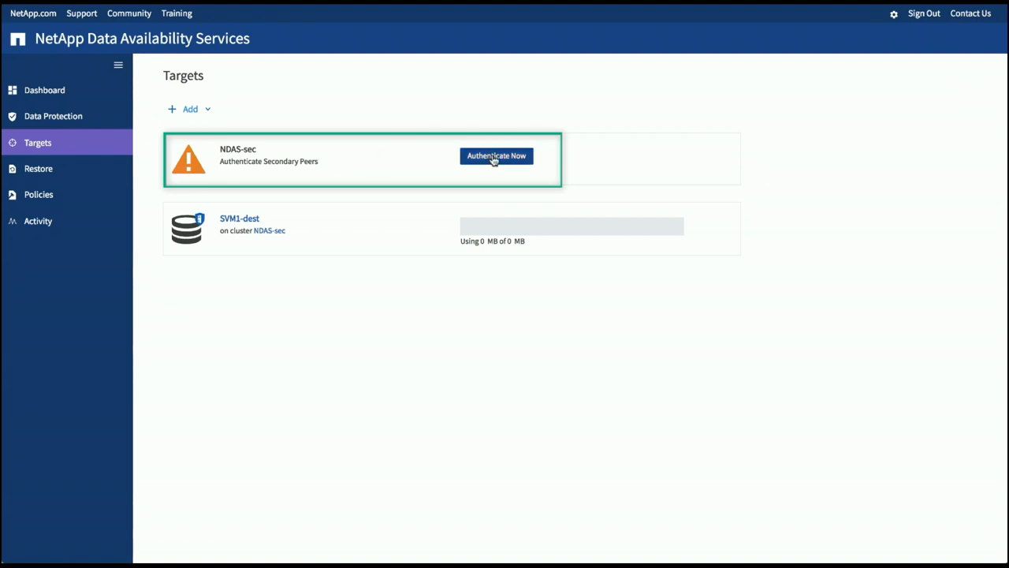
Step: Authenticate the peered cluster NDAS-pri with its credentials
click(496, 155)
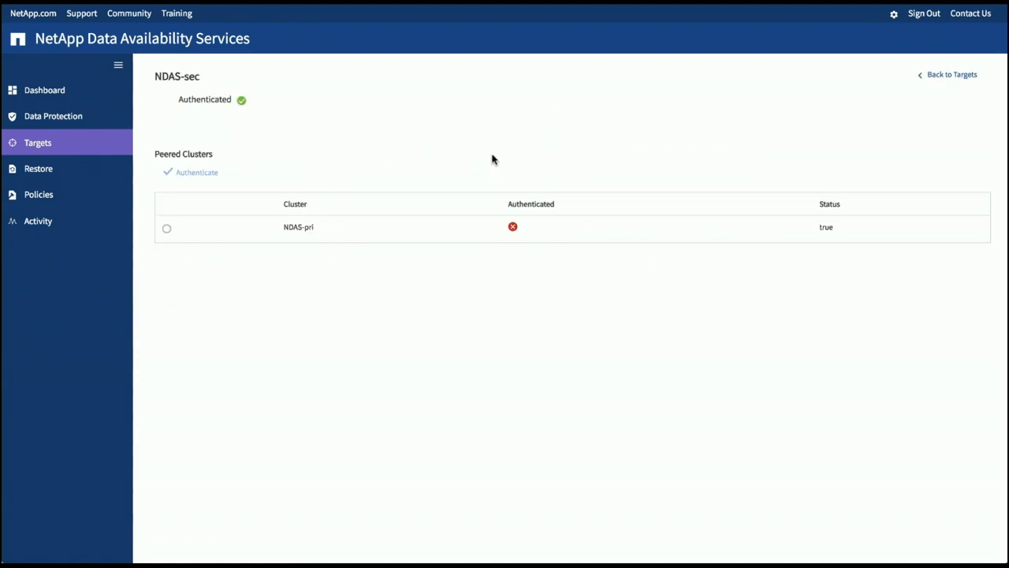
click(166, 228)
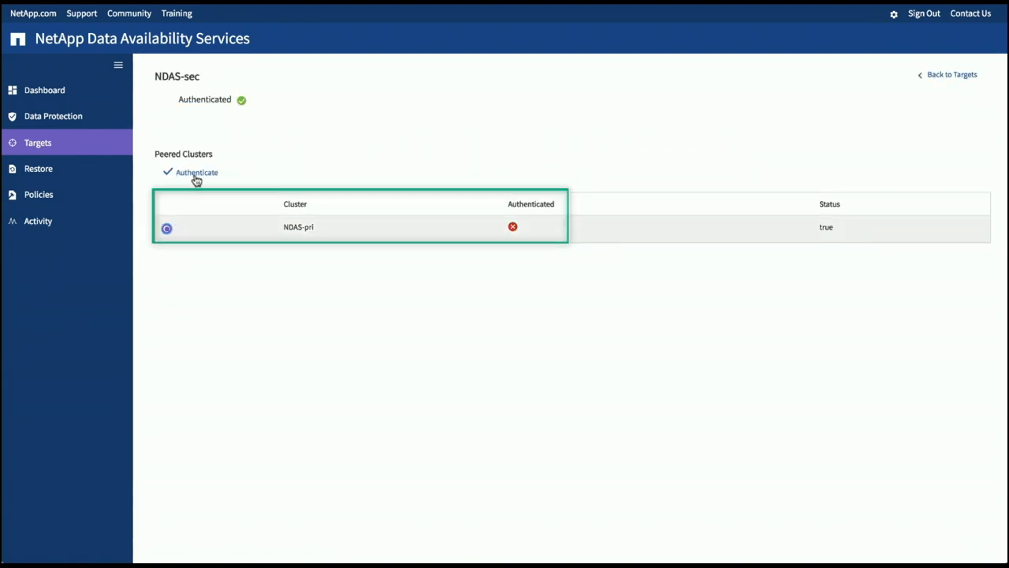
click(197, 172)
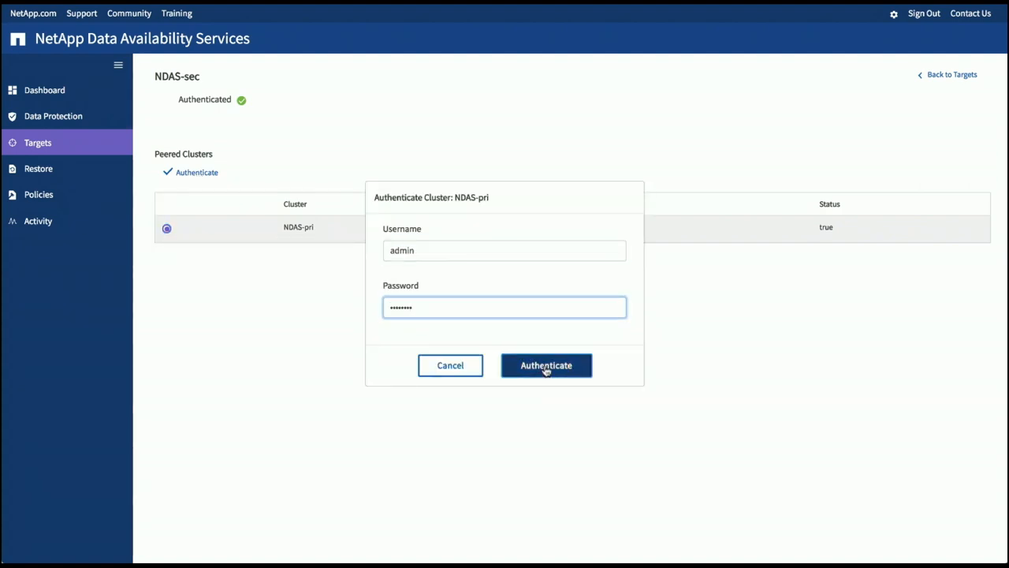
click(545, 365)
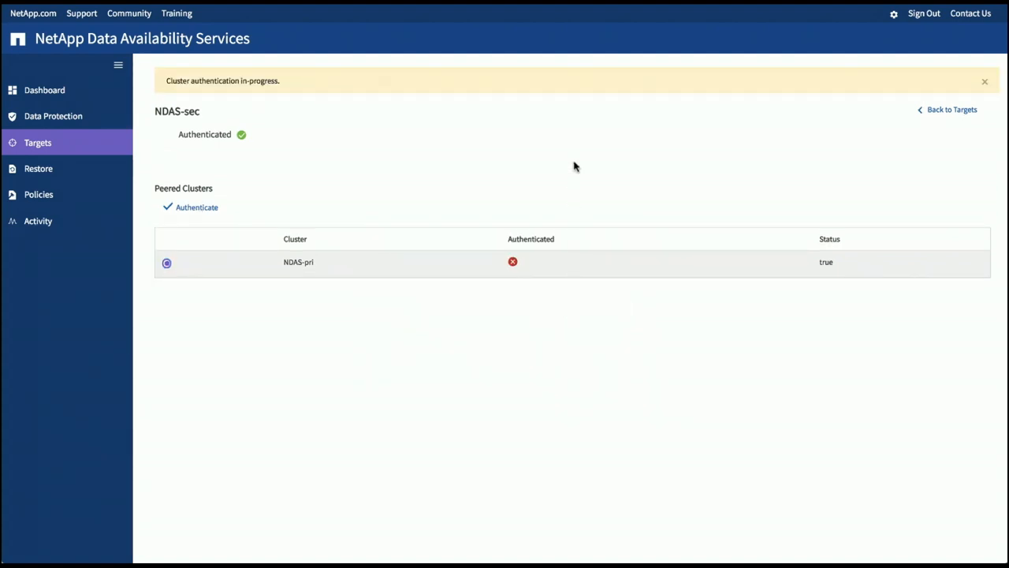
mouse_move(574, 93)
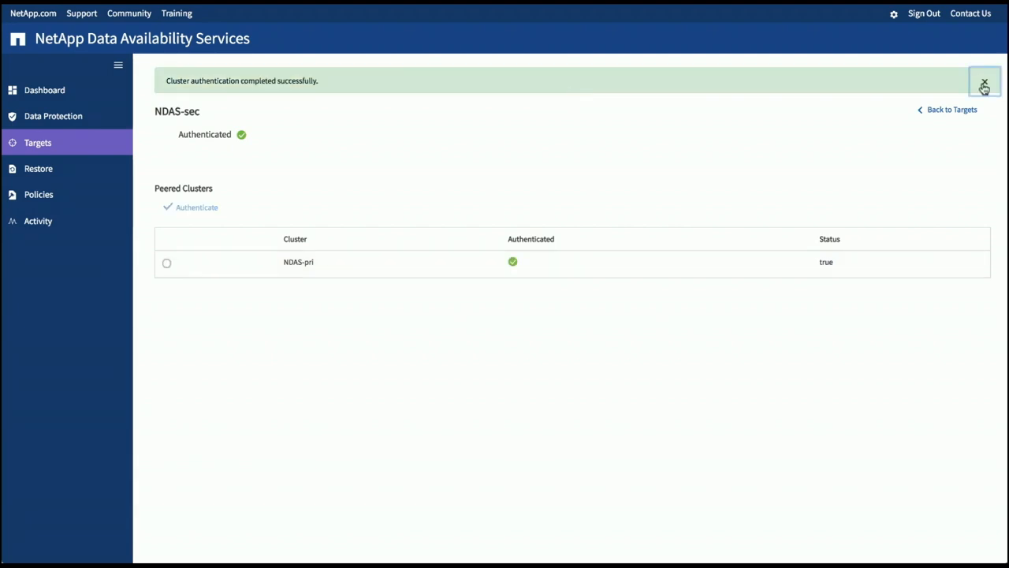
click(984, 83)
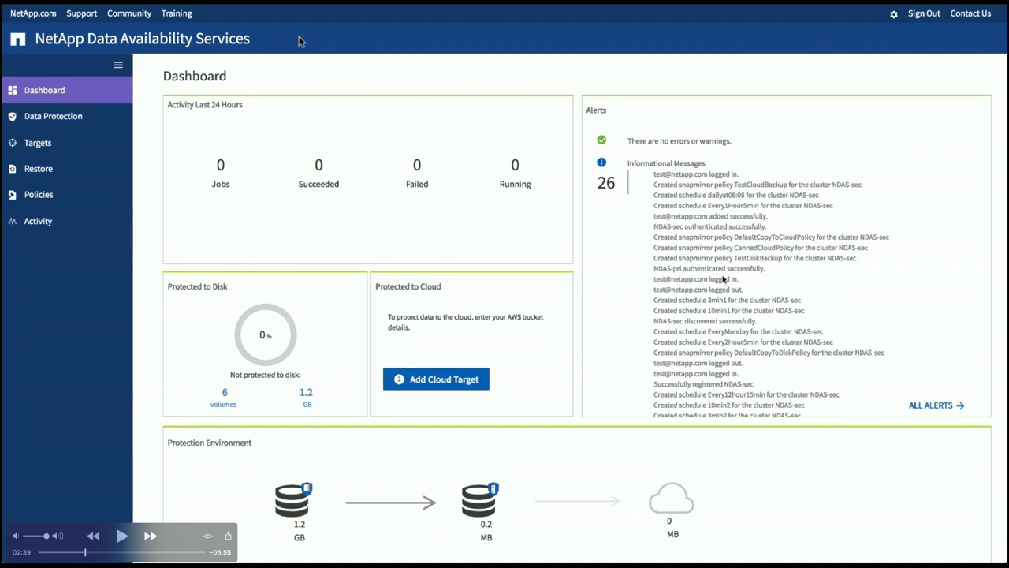
mouse_move(724, 264)
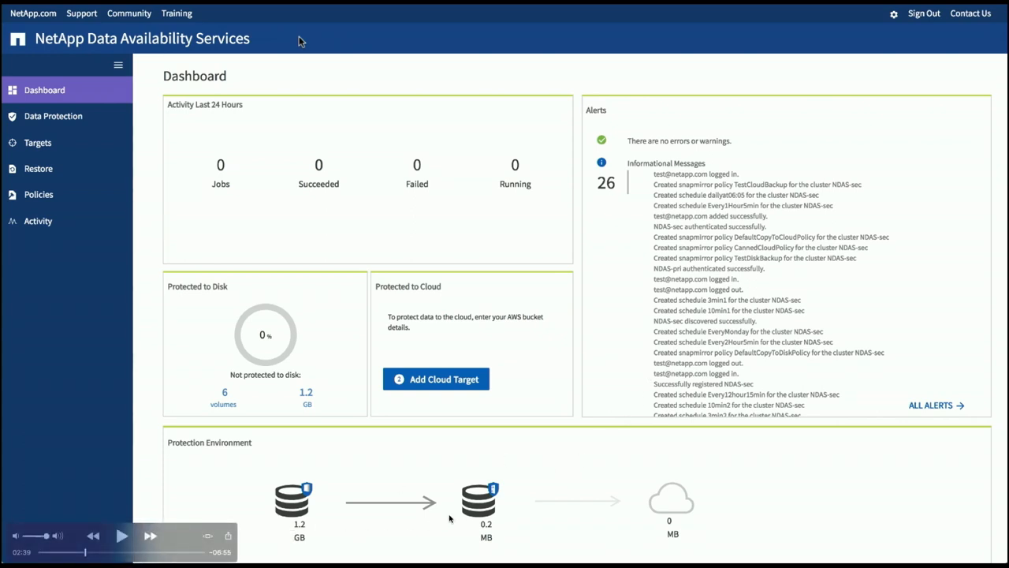
mouse_move(329, 402)
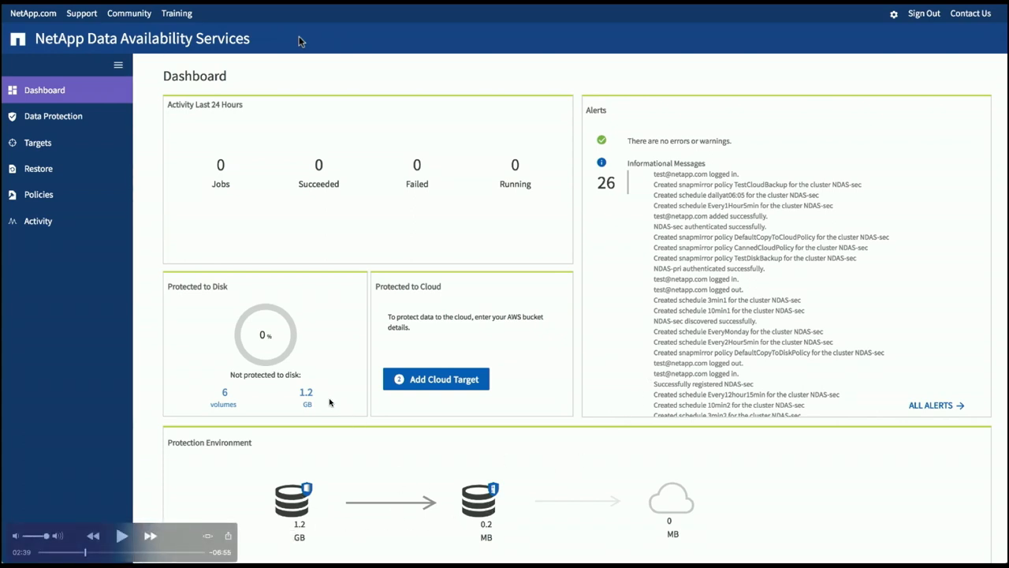
click(121, 536)
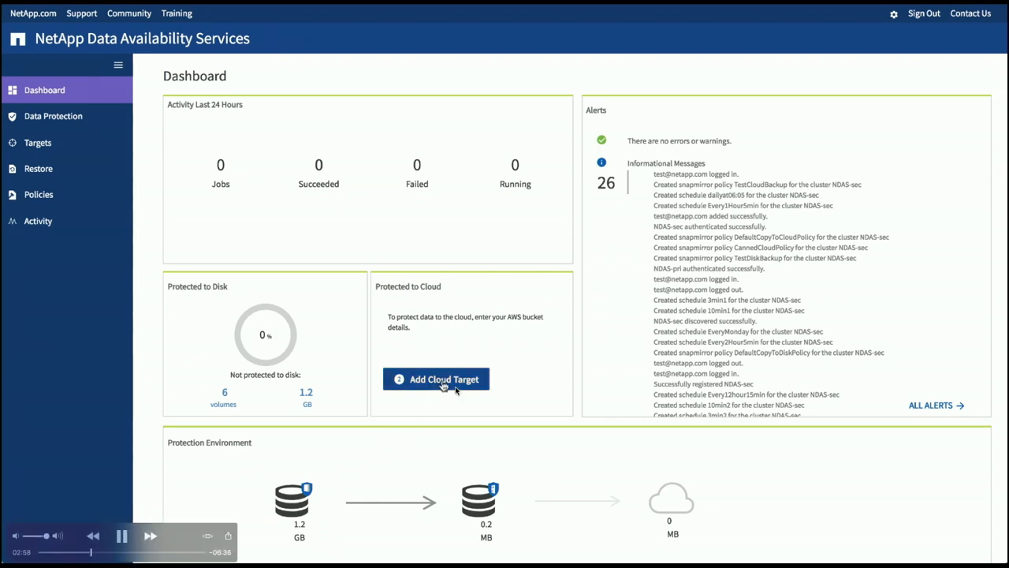
Step: Add cloud target ndas-bucket-1 with its access and secret keys, then return to Targets
click(436, 379)
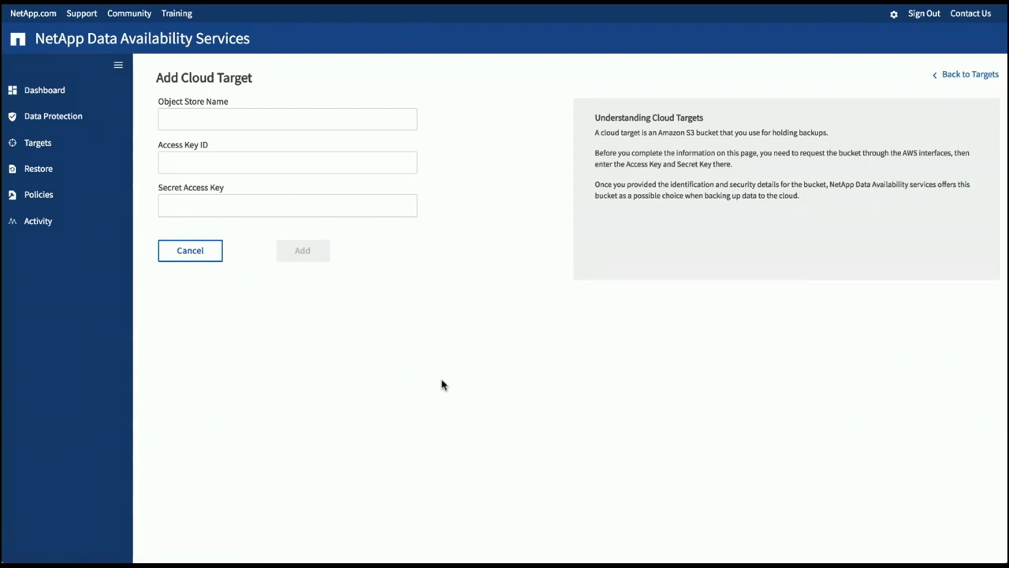
click(287, 119)
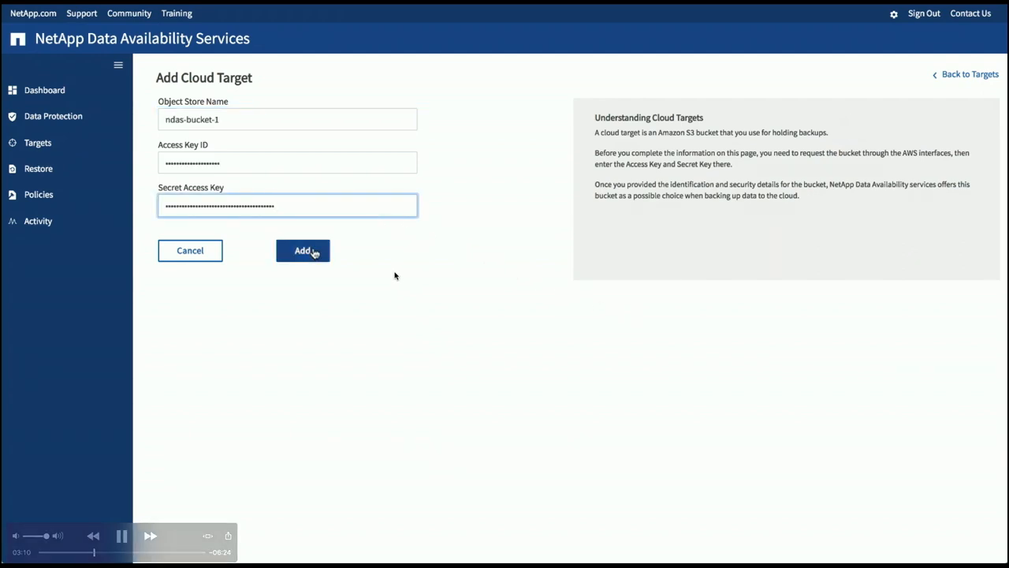
click(303, 250)
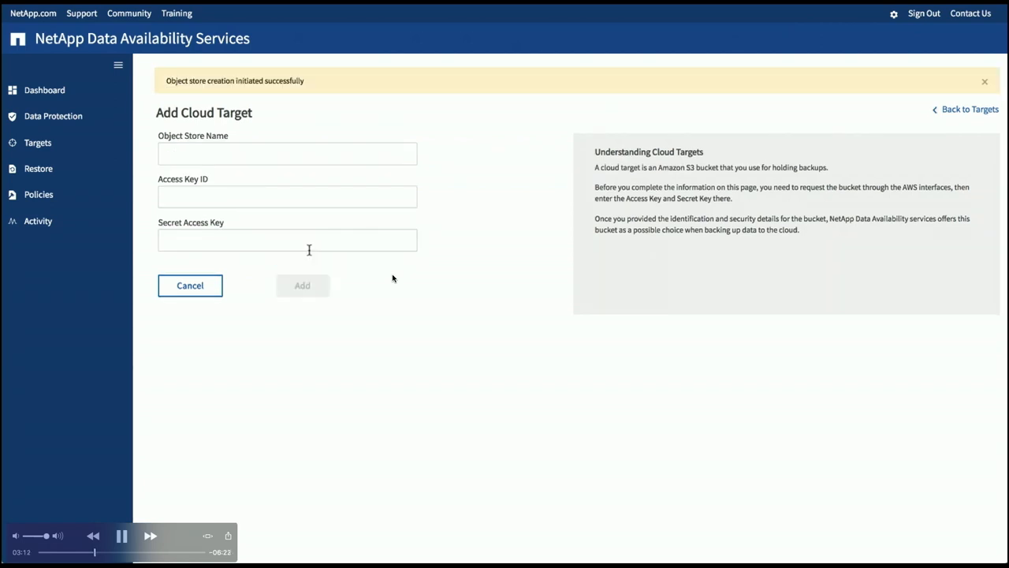
click(970, 109)
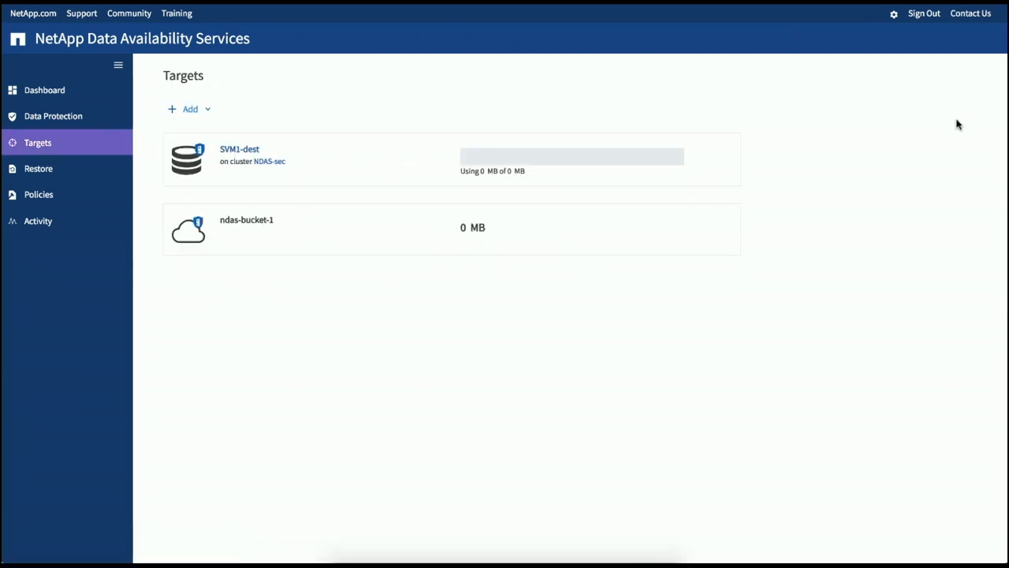
mouse_move(242, 242)
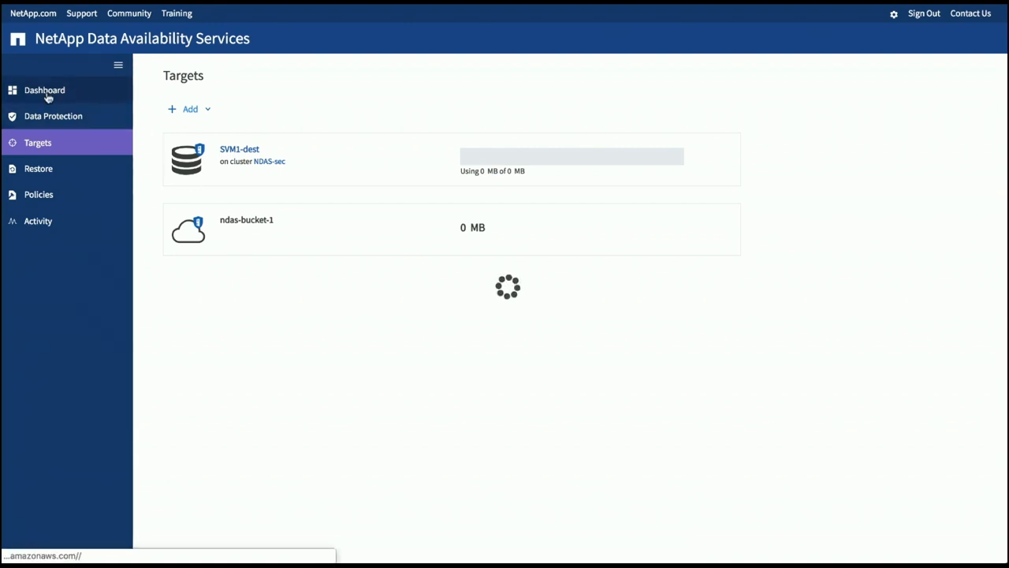
Step: Return to the Dashboard and review the 0% Protected to Cloud summary
click(45, 90)
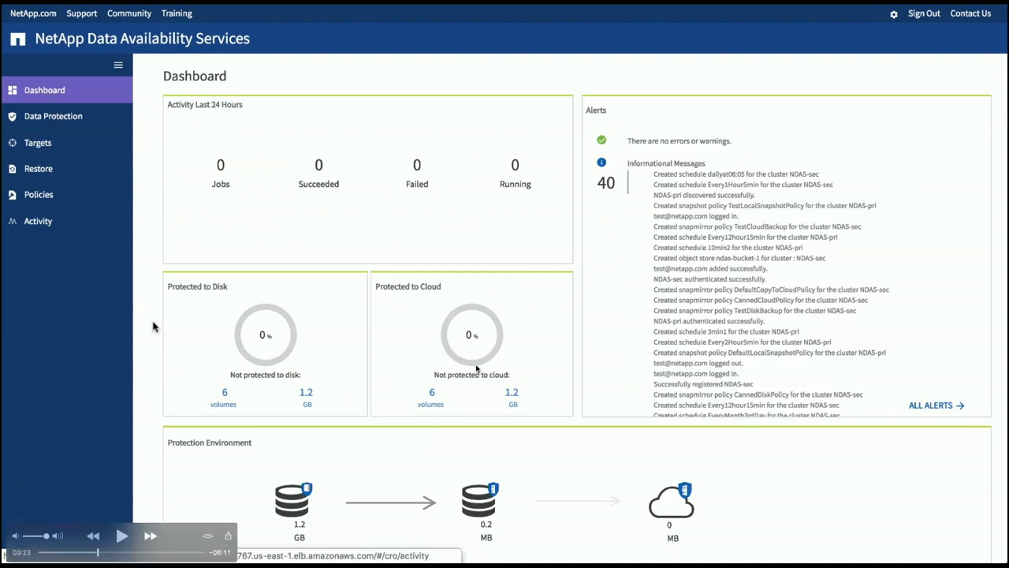
mouse_move(477, 373)
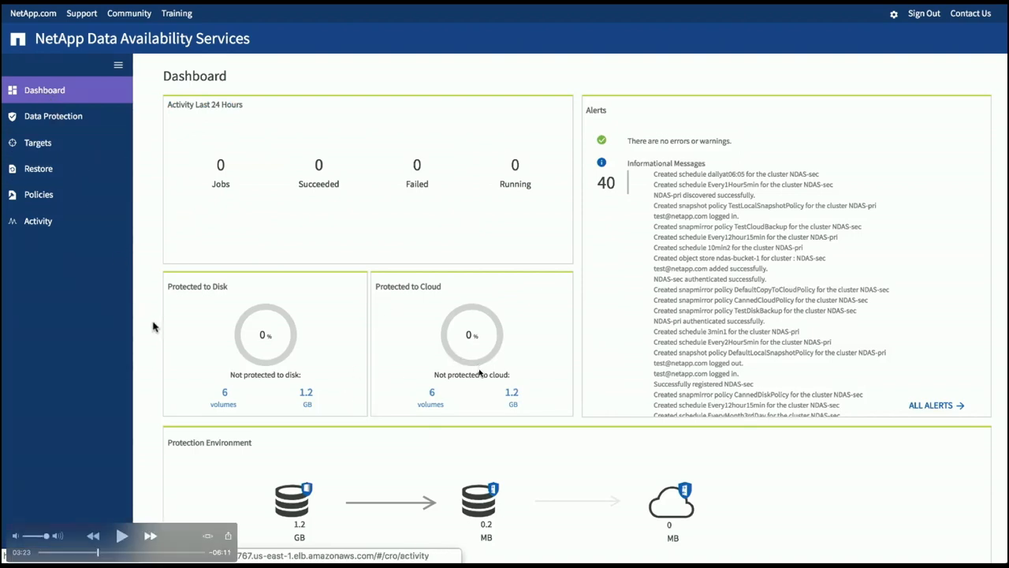
mouse_move(364, 492)
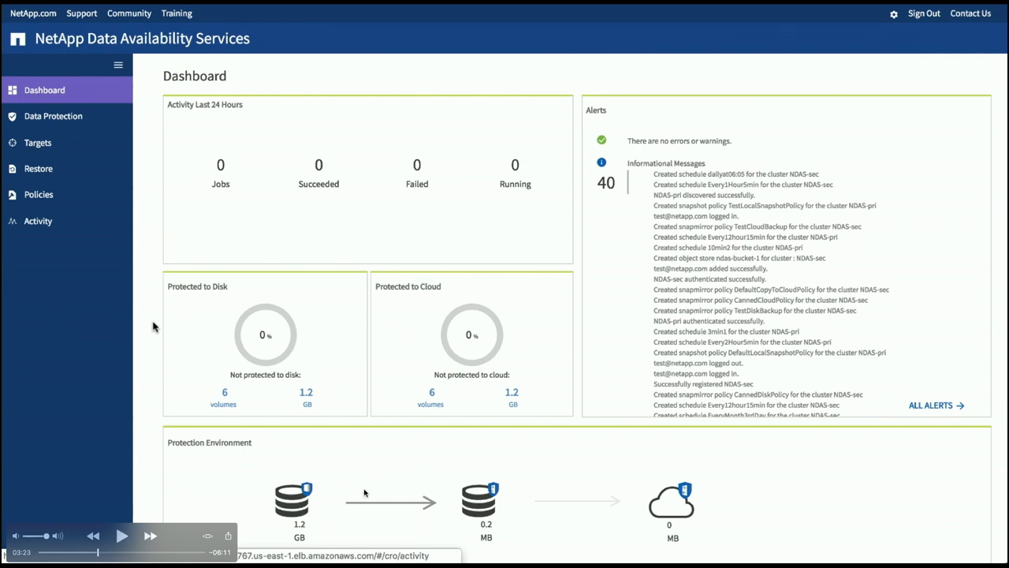
mouse_move(333, 546)
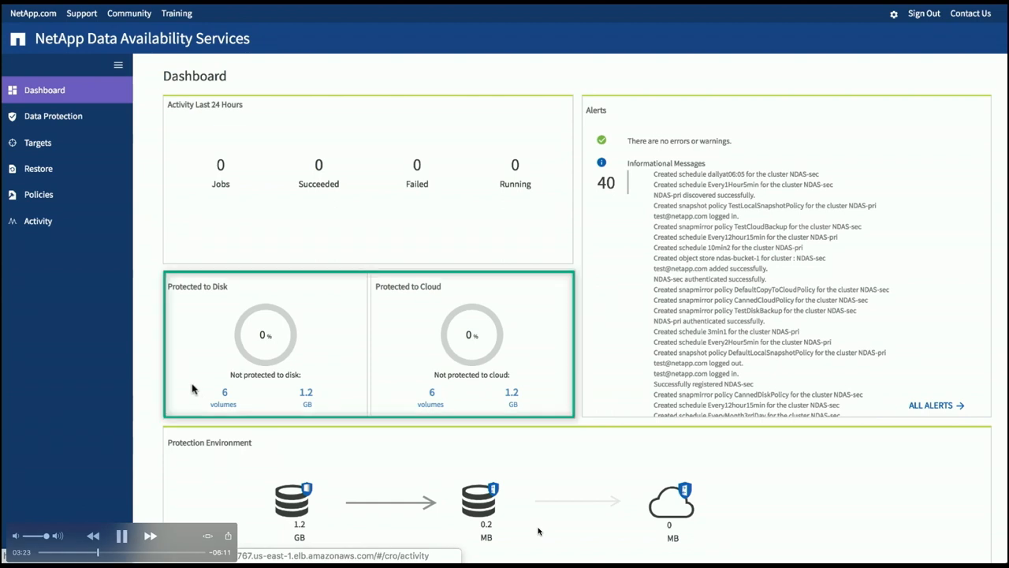
mouse_move(468, 422)
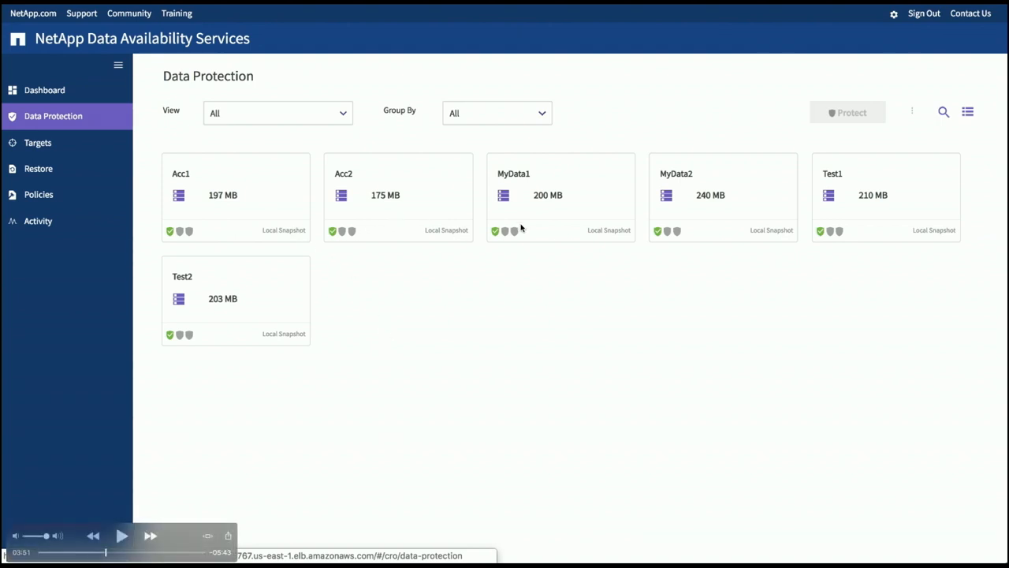
mouse_move(516, 224)
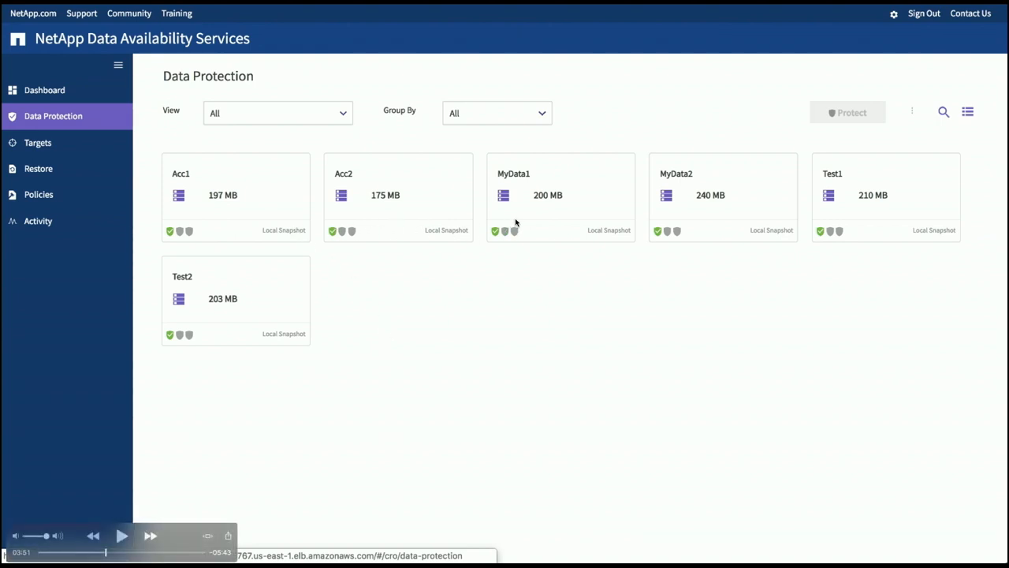
mouse_move(453, 251)
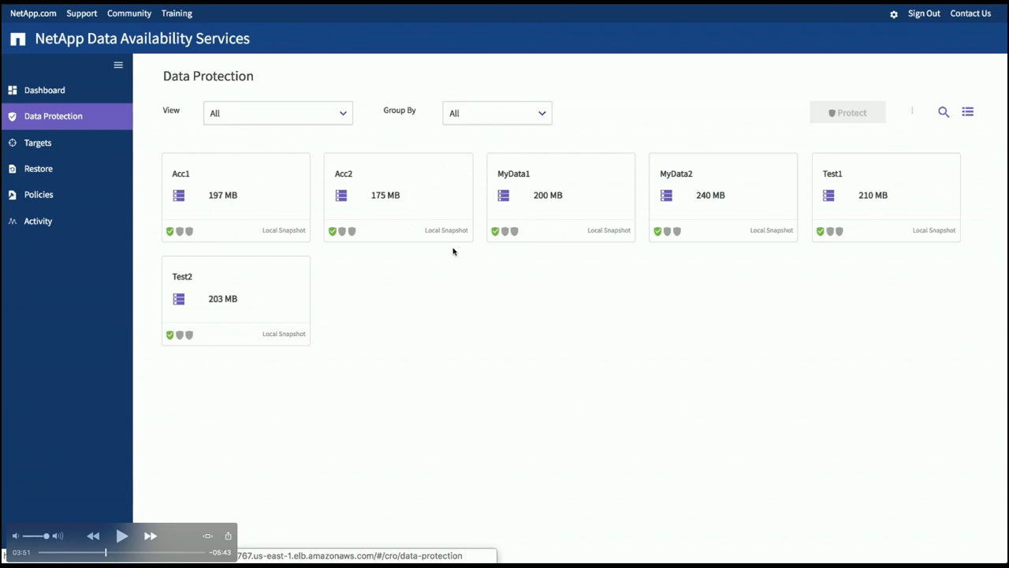
mouse_move(431, 296)
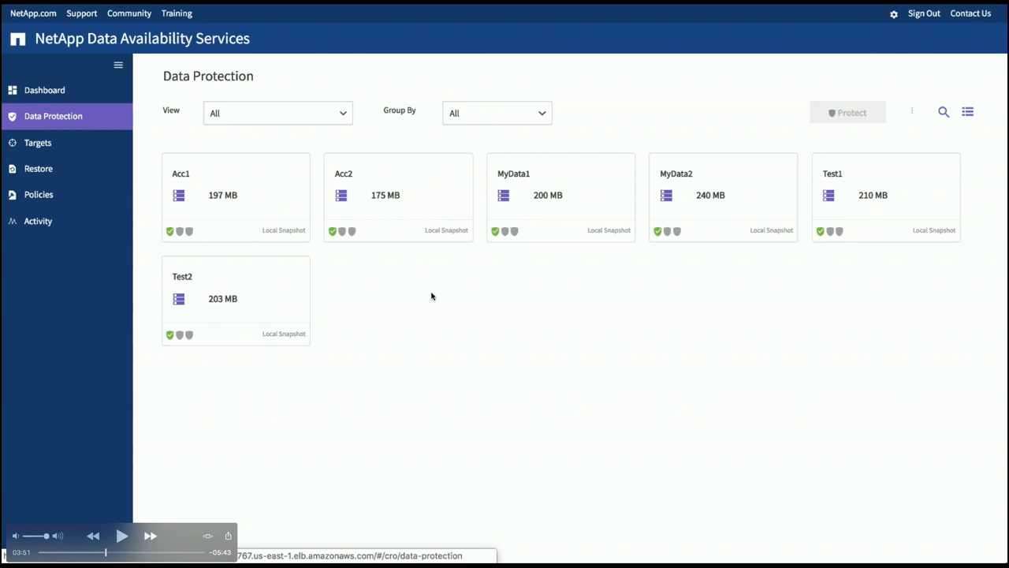
click(121, 535)
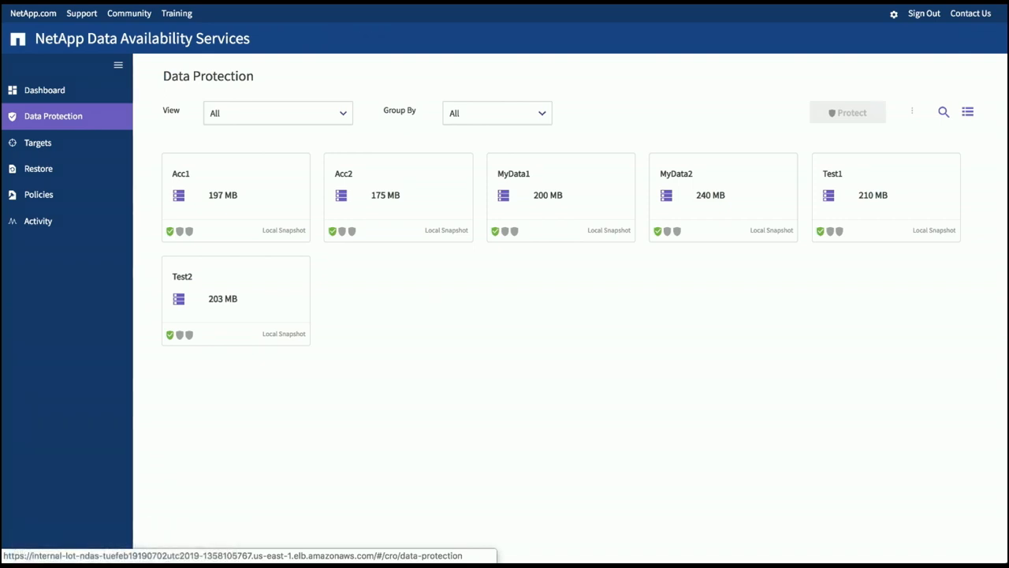
click(344, 230)
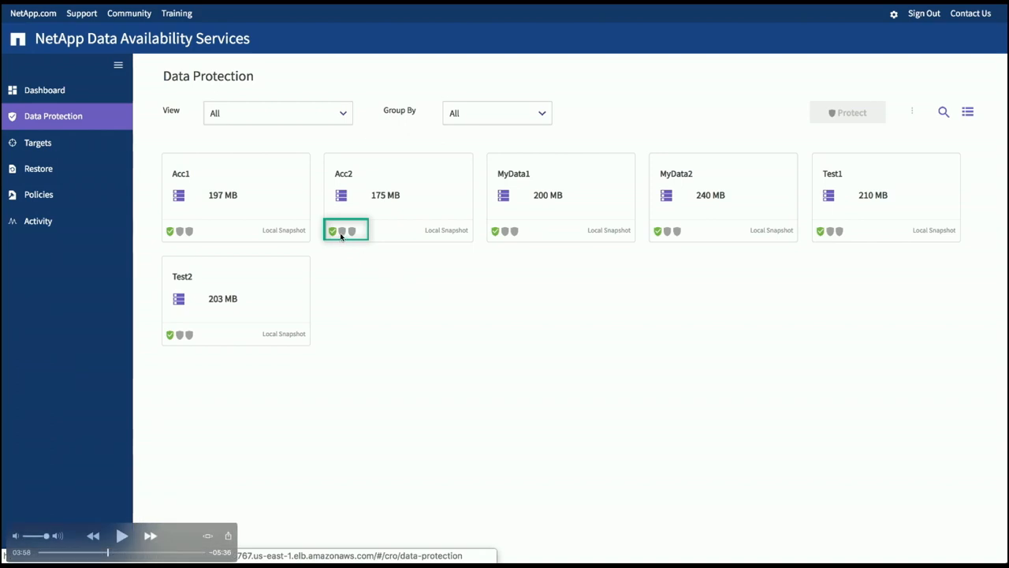
mouse_move(466, 252)
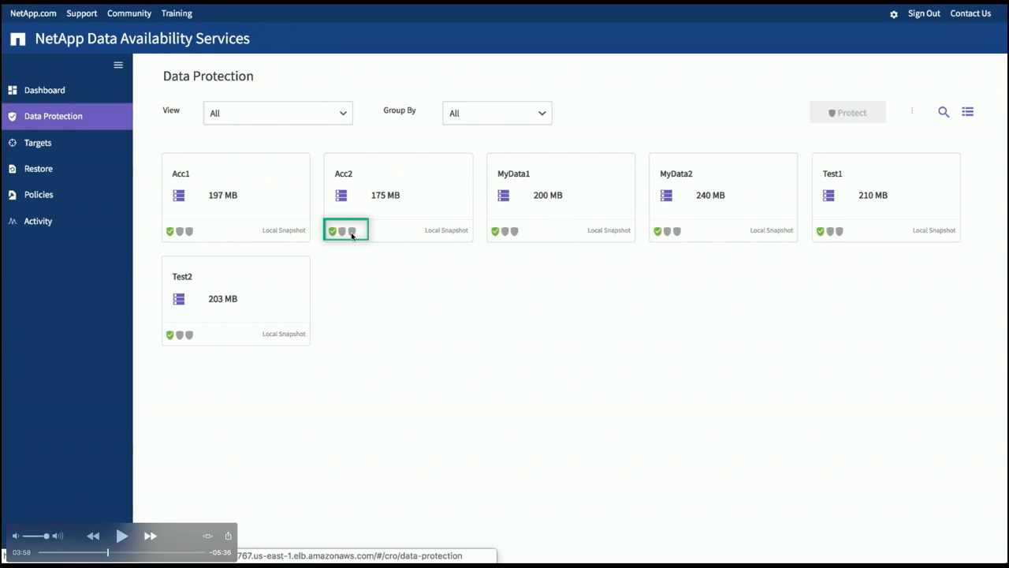
mouse_move(510, 237)
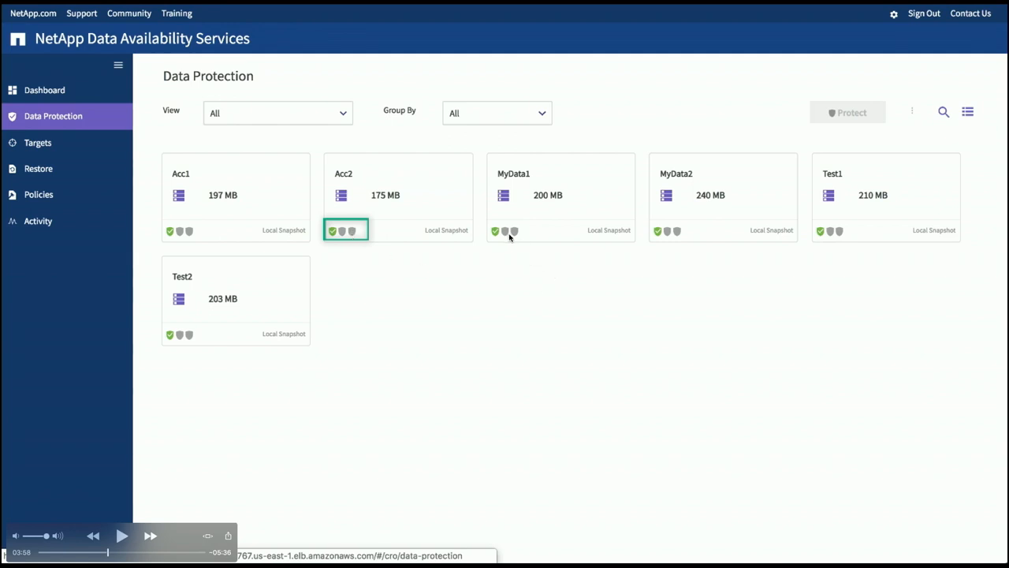
mouse_move(453, 257)
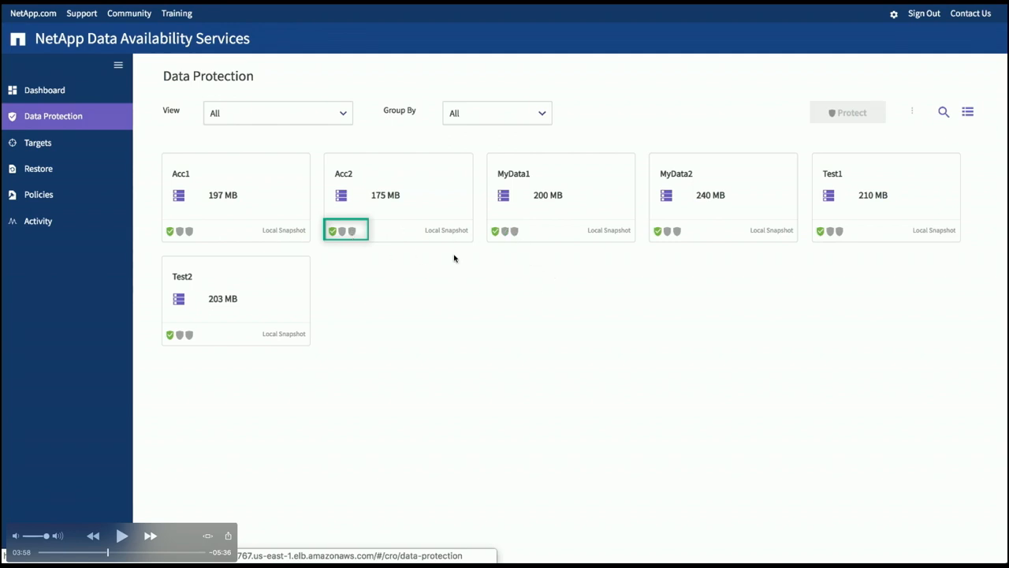
mouse_move(506, 263)
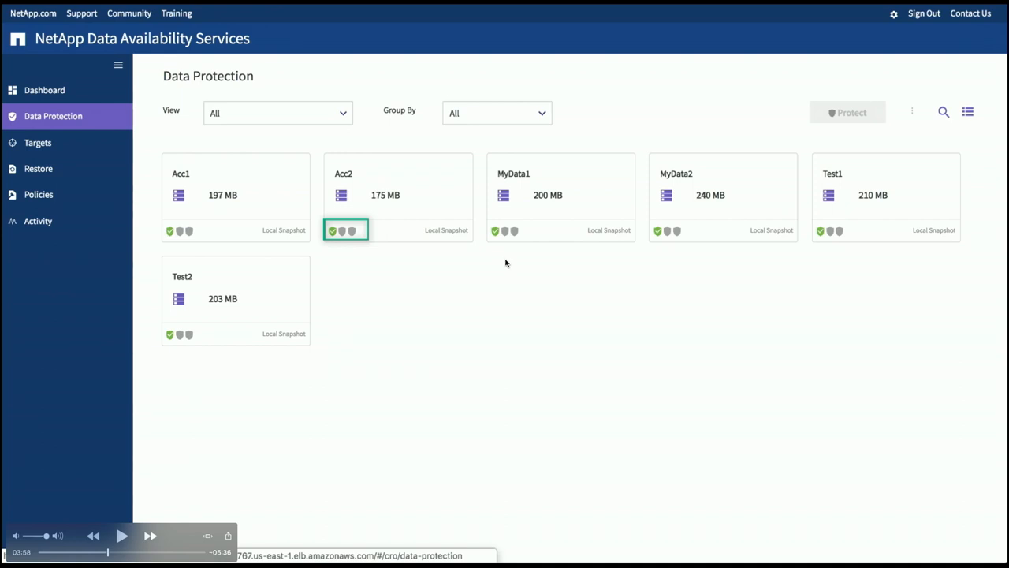
mouse_move(345, 241)
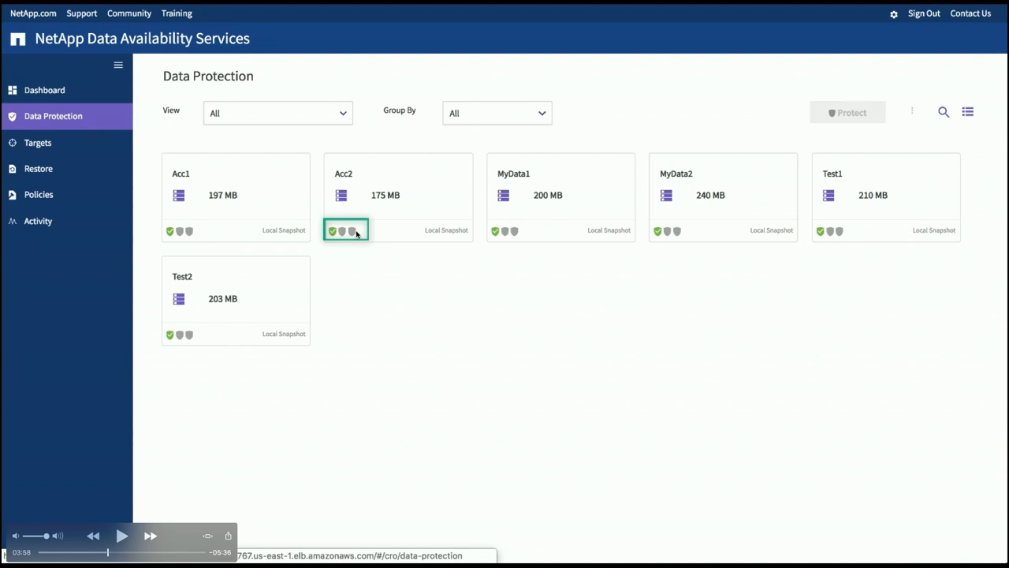
click(122, 535)
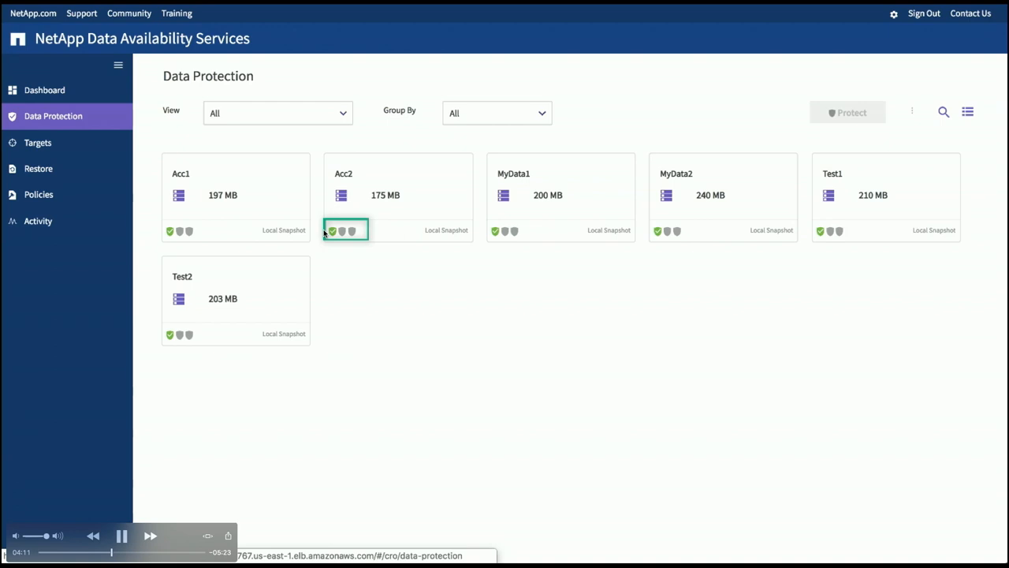
mouse_move(441, 200)
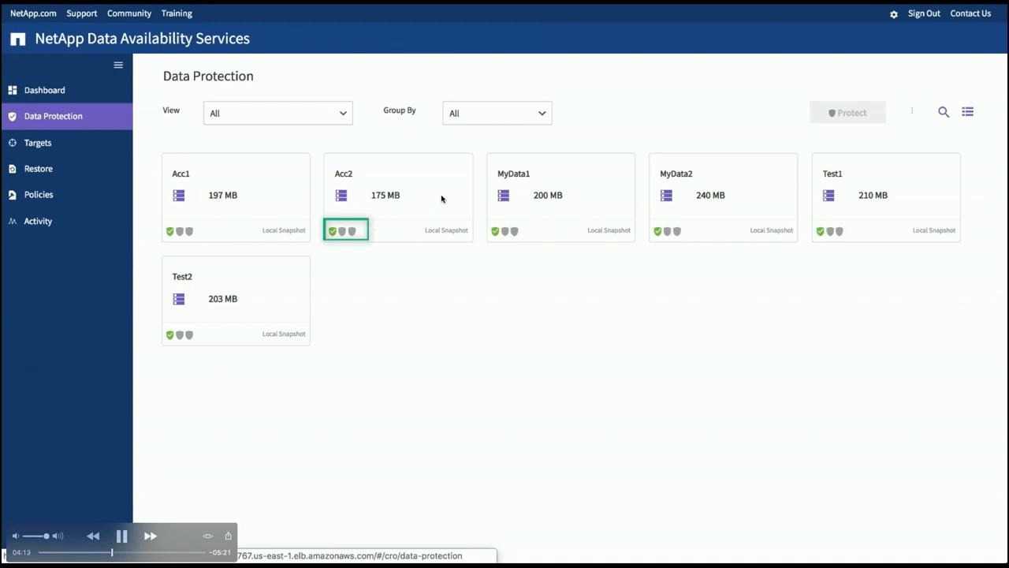
mouse_move(451, 192)
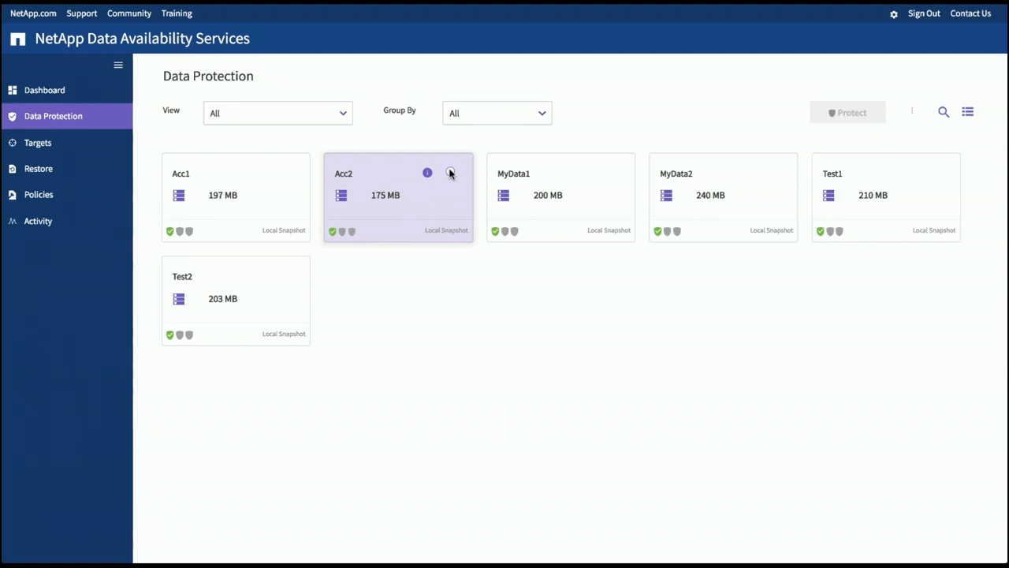
Step: Select the Acc2 and MyData1 volume cards and open Protect Primary Data
click(450, 173)
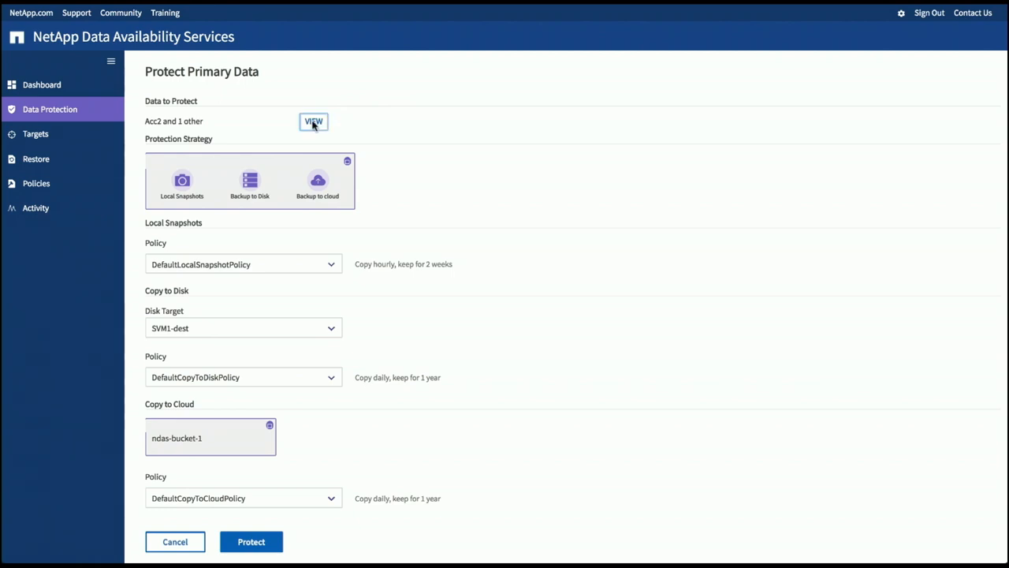
Step: Review the selected volumes and submit protection with the default snapshot, disk and cloud policies
click(313, 122)
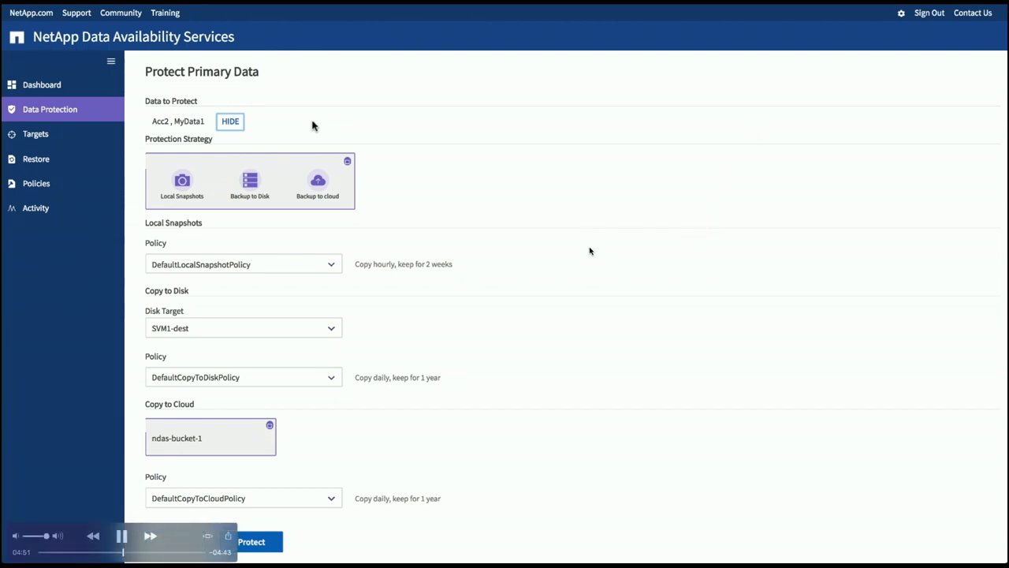
mouse_move(594, 252)
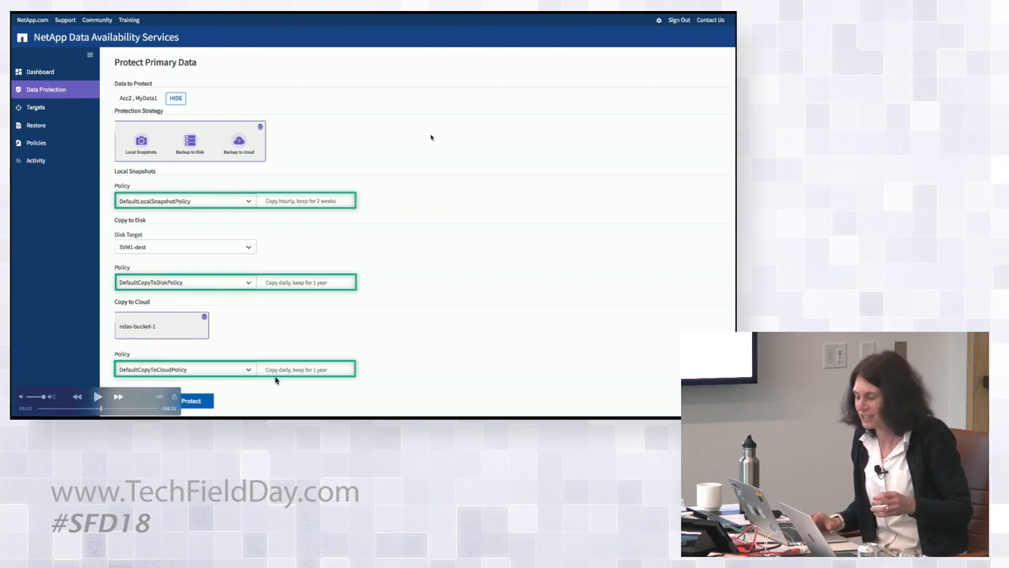
mouse_move(414, 139)
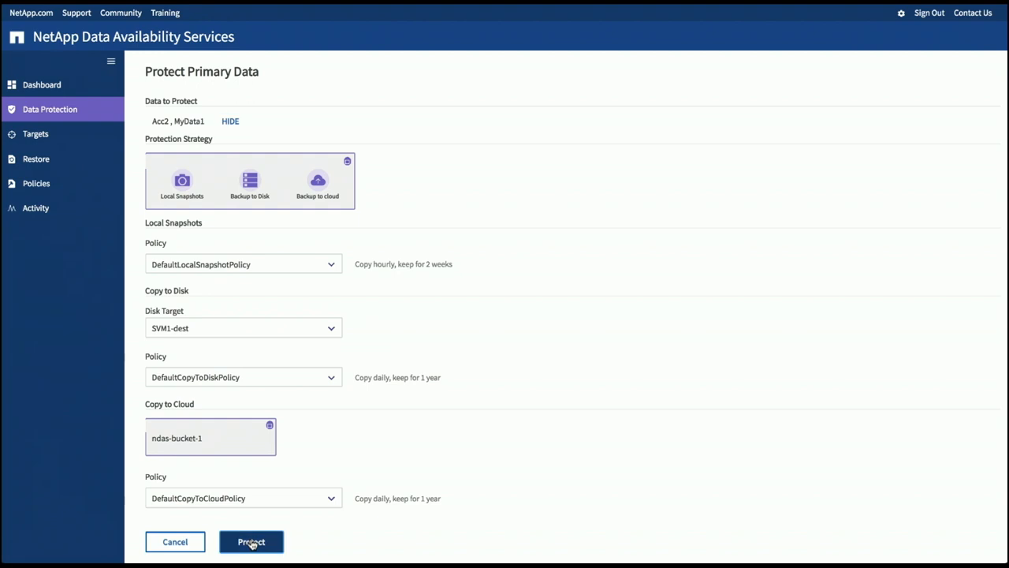
click(251, 541)
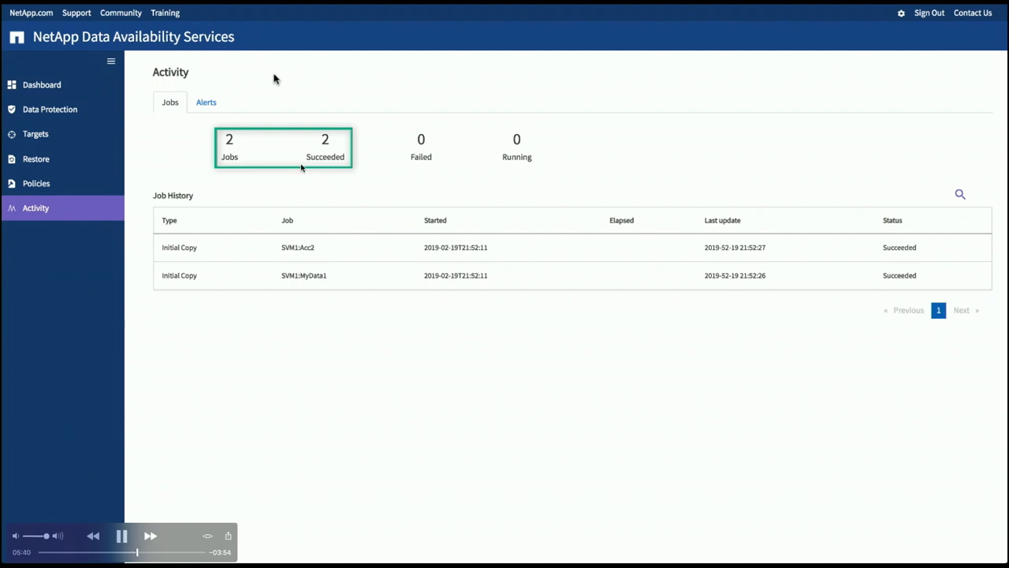
Step: Confirm the Protected to disk labels on the Acc2 and MyData1 cards
click(50, 109)
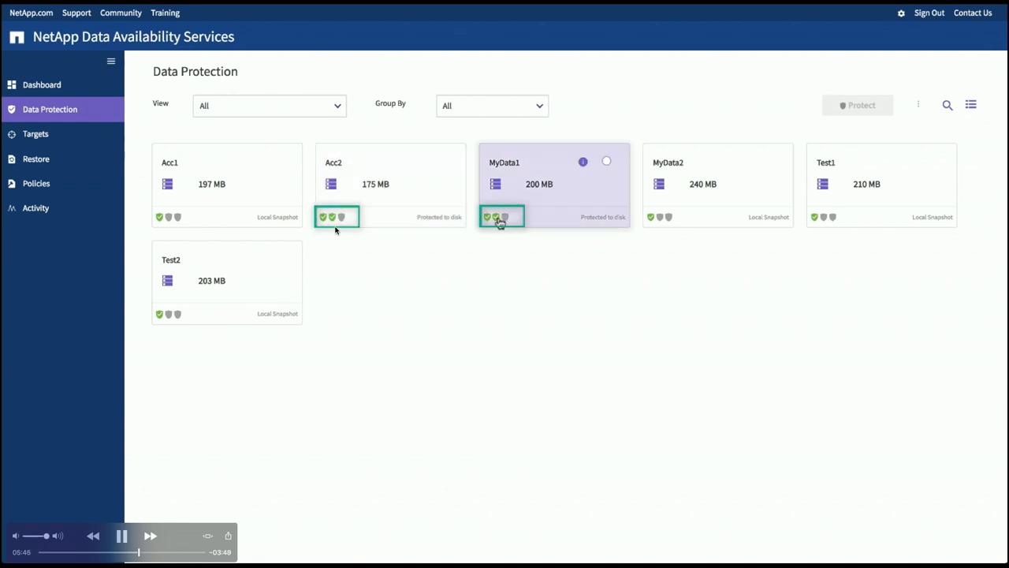
Step: View the Dashboard showing 4 succeeded jobs and 33% protected to disk and cloud
click(500, 219)
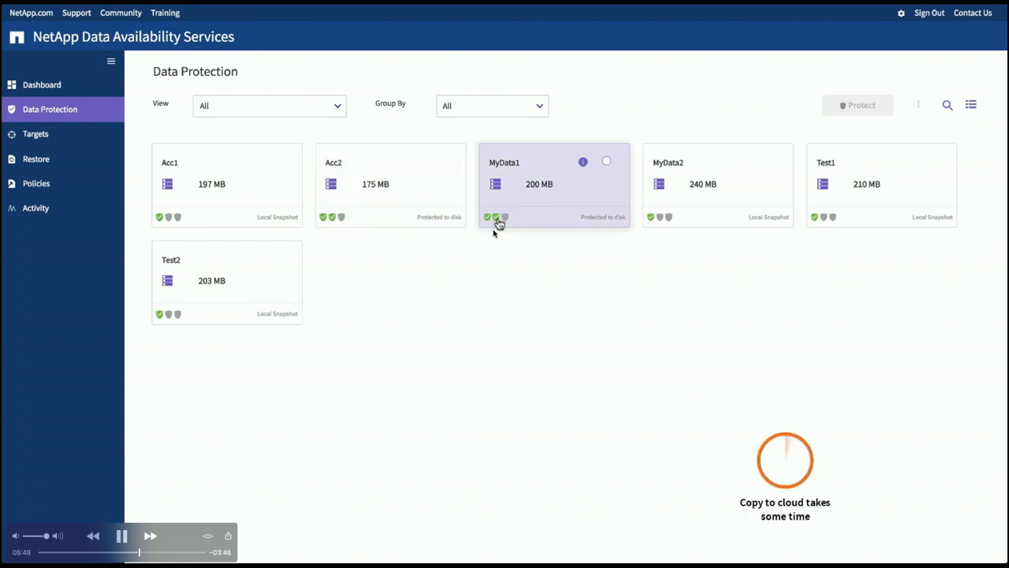
mouse_move(461, 258)
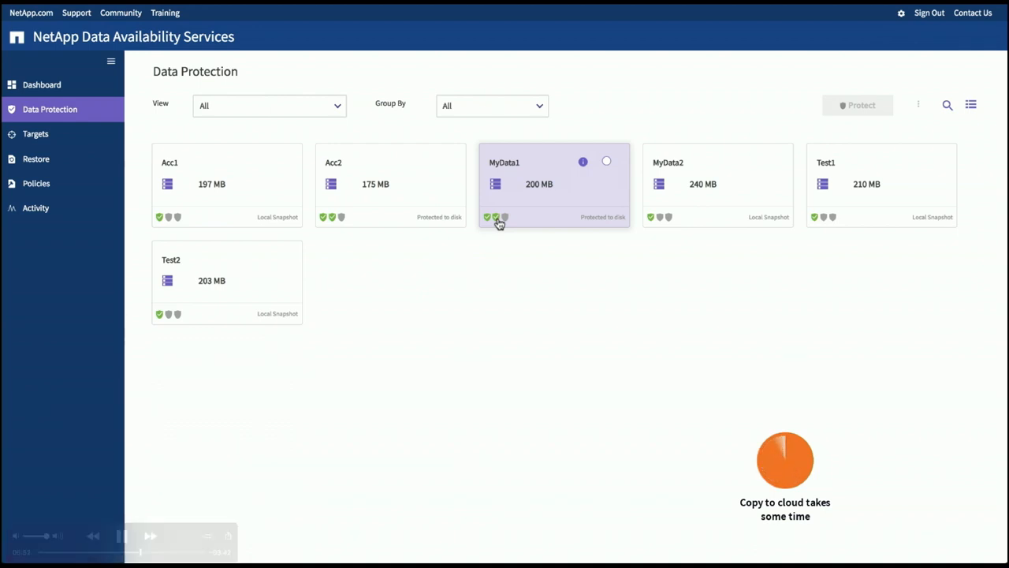
click(41, 84)
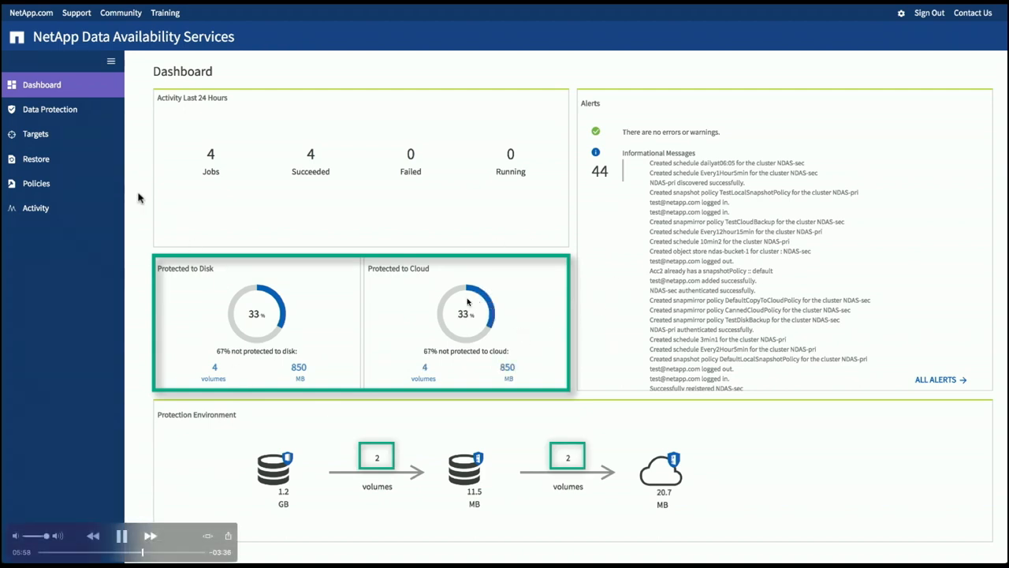
mouse_move(464, 379)
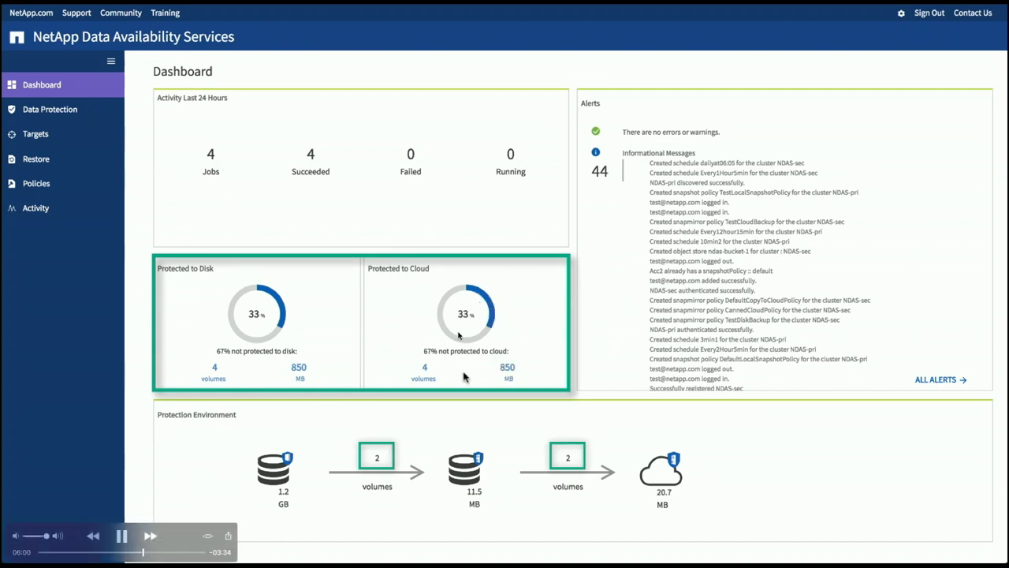
click(121, 536)
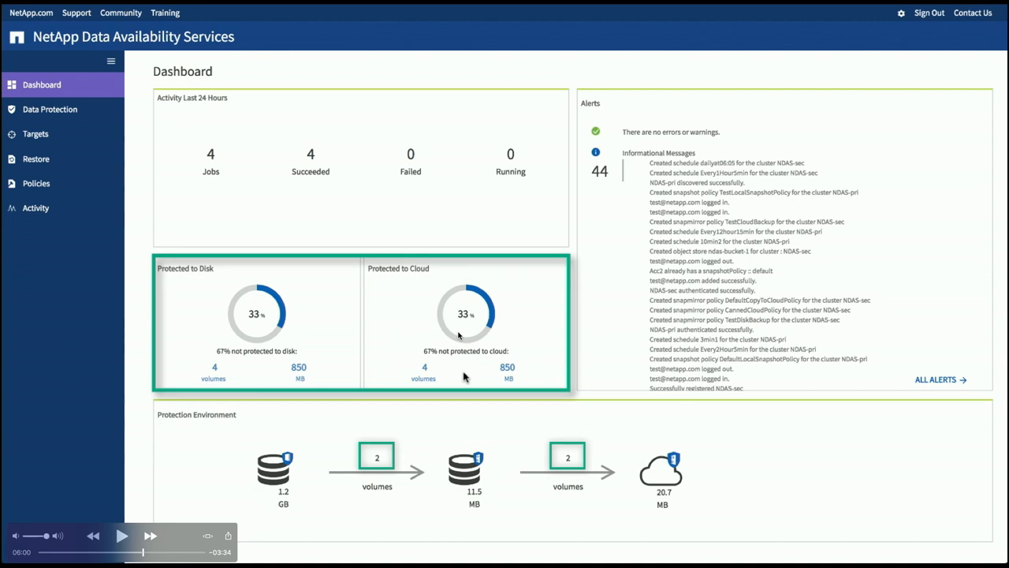
mouse_move(439, 371)
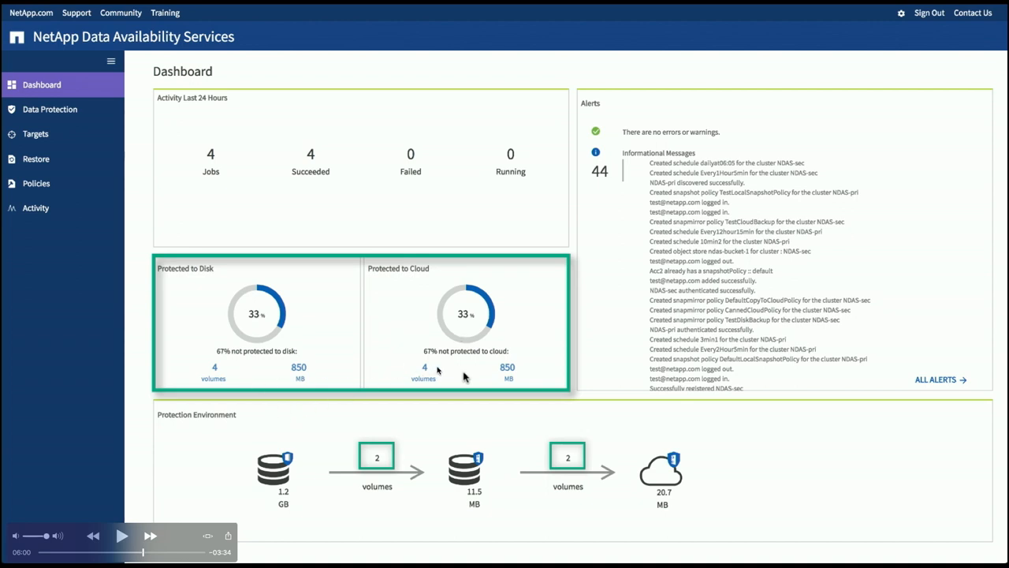
mouse_move(298, 475)
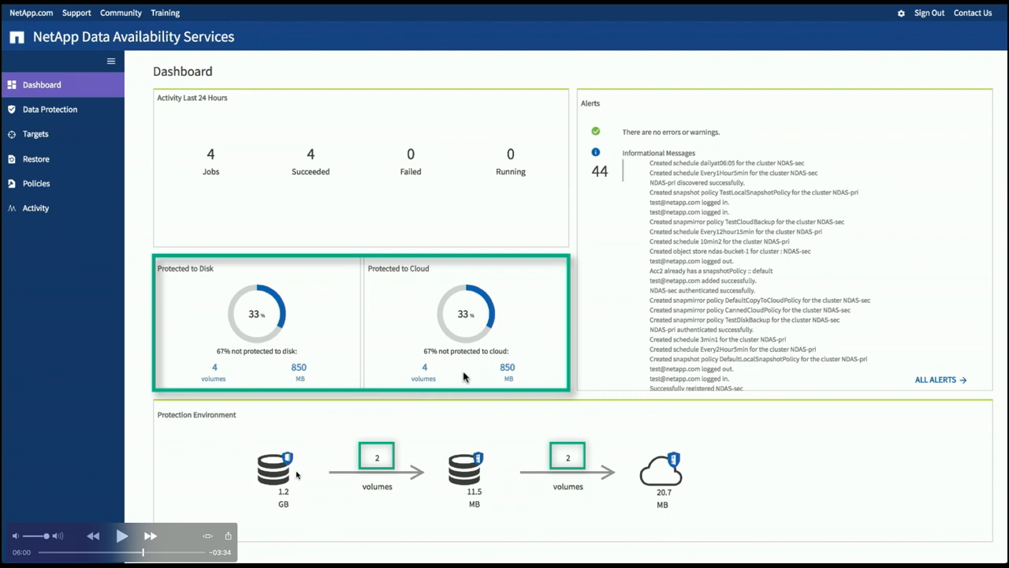
mouse_move(641, 485)
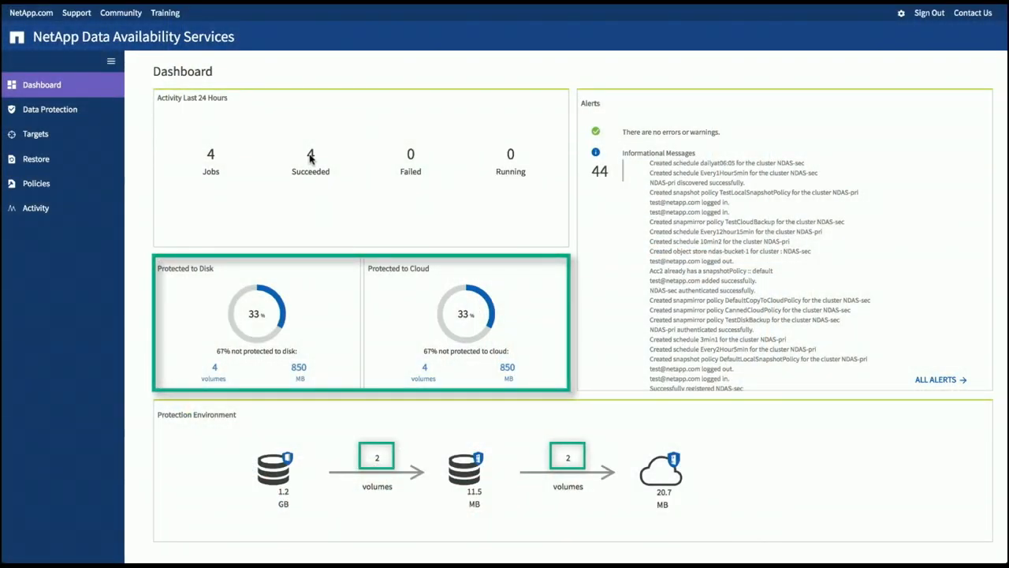
click(35, 208)
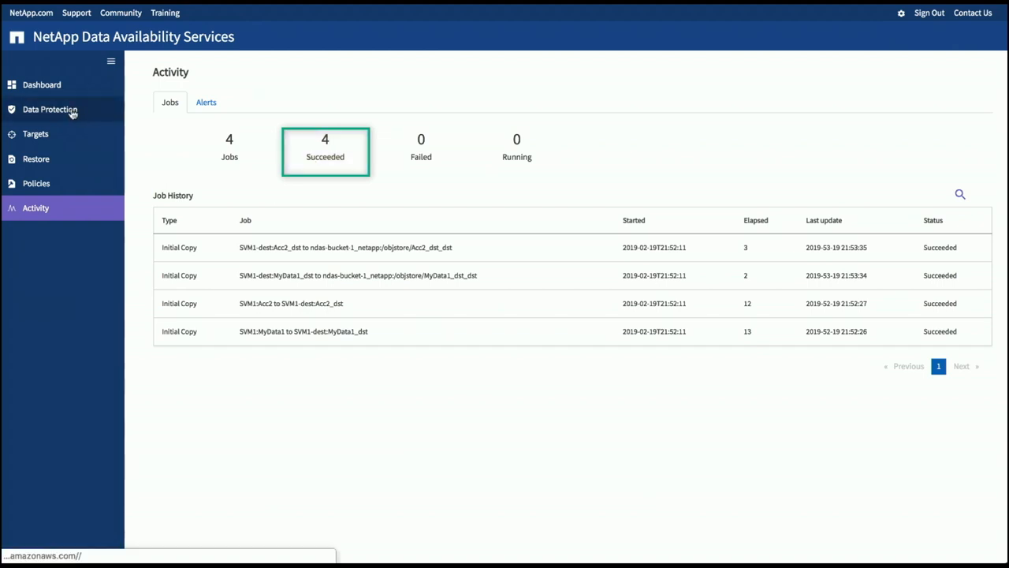
Step: Check the four succeeded copy jobs, then go back to Data Protection showing Acc2 and MyData1
click(50, 109)
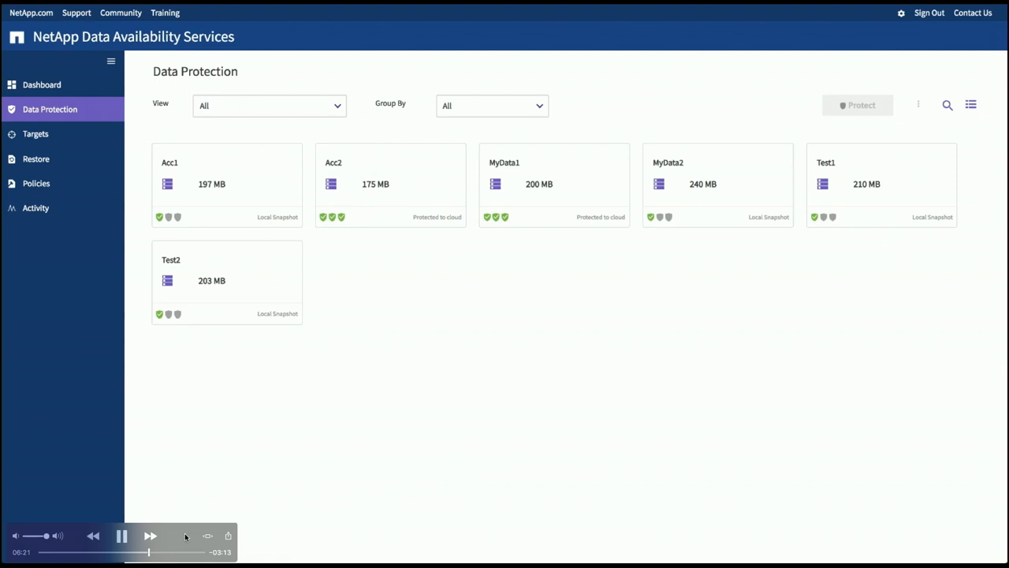
click(122, 535)
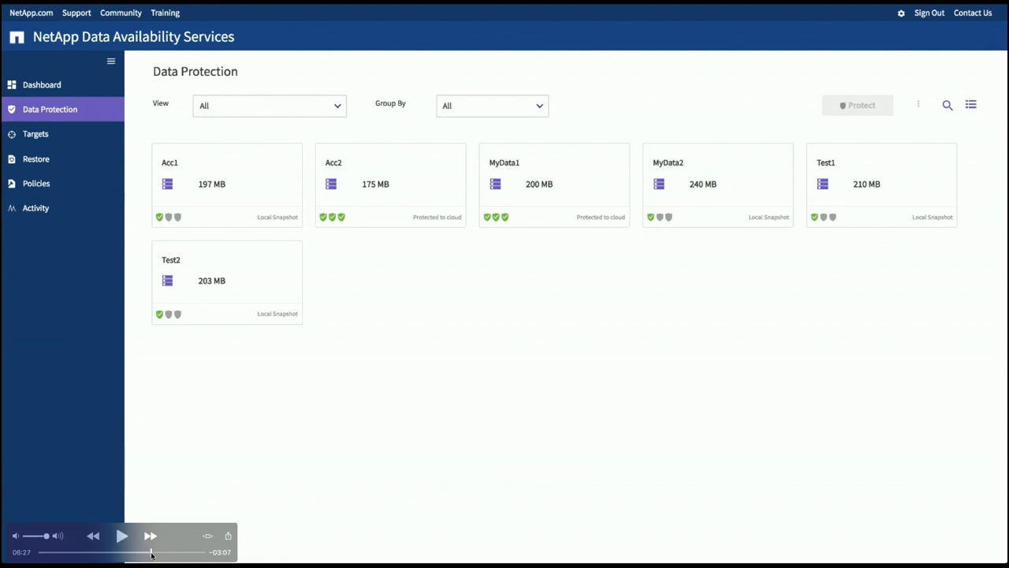
Step: Group volumes by Protection type, try the 'Not backed up to anywhere' view, then show All
click(492, 106)
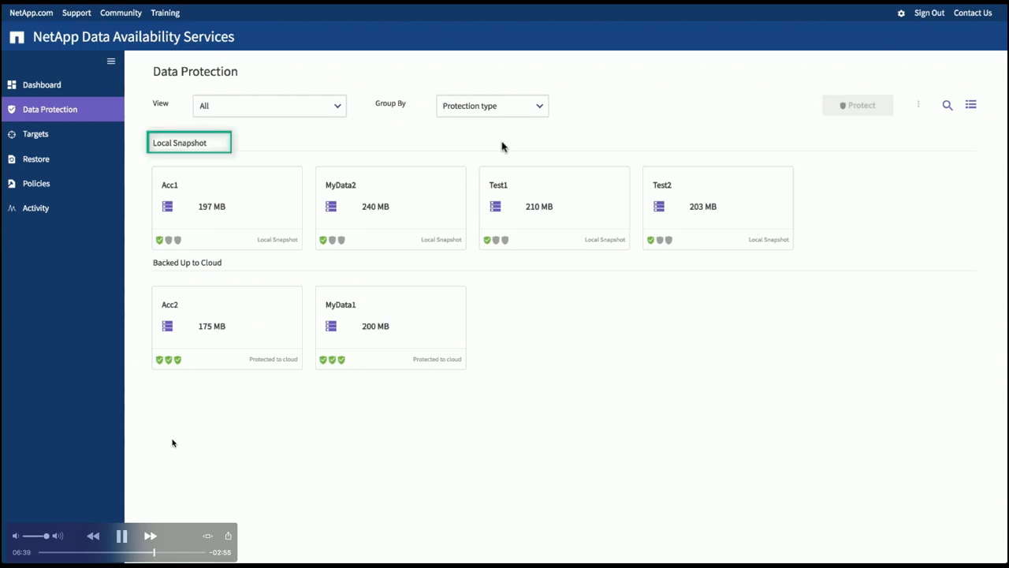
mouse_move(195, 422)
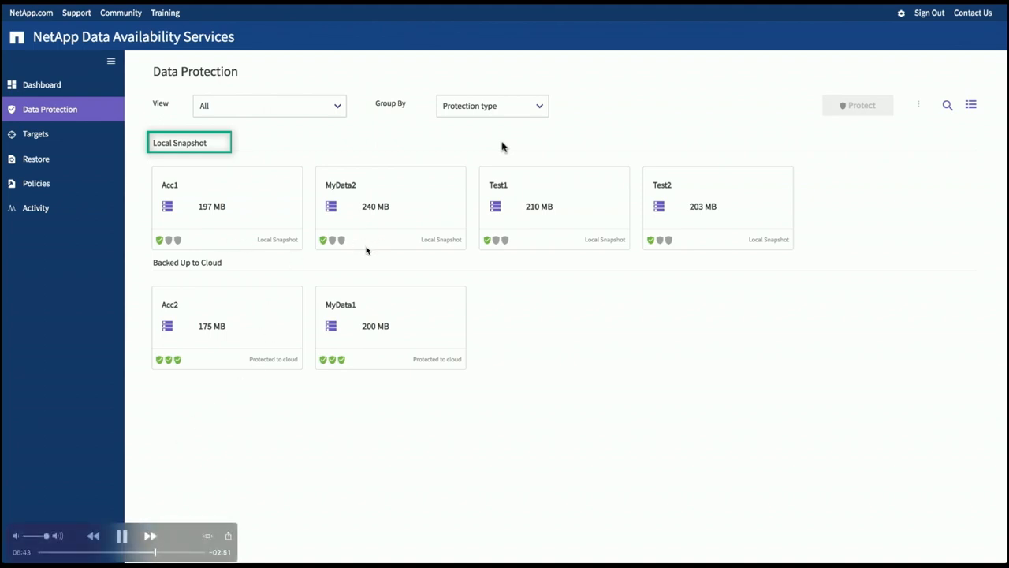
click(268, 105)
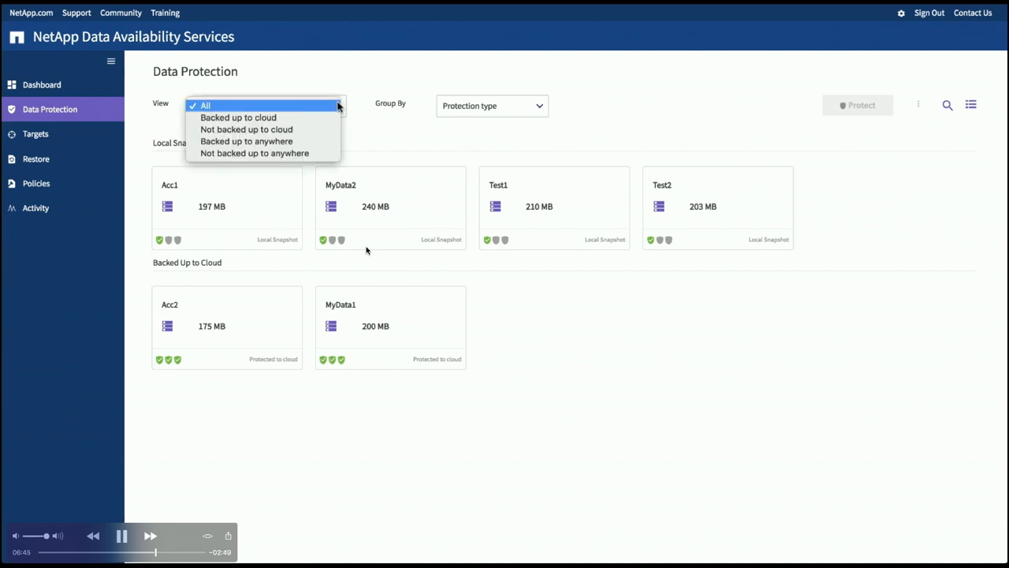
mouse_move(262, 153)
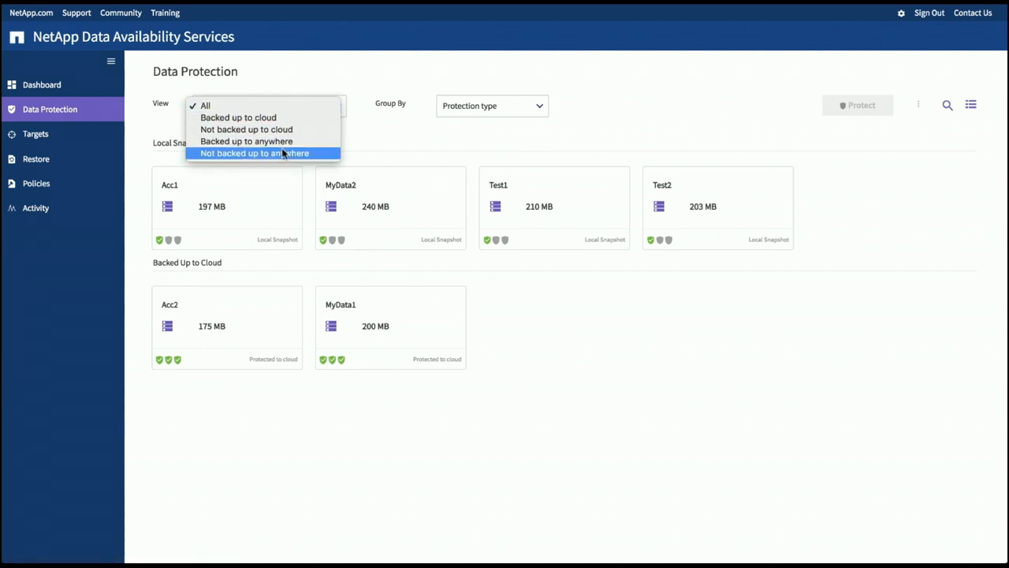
click(254, 153)
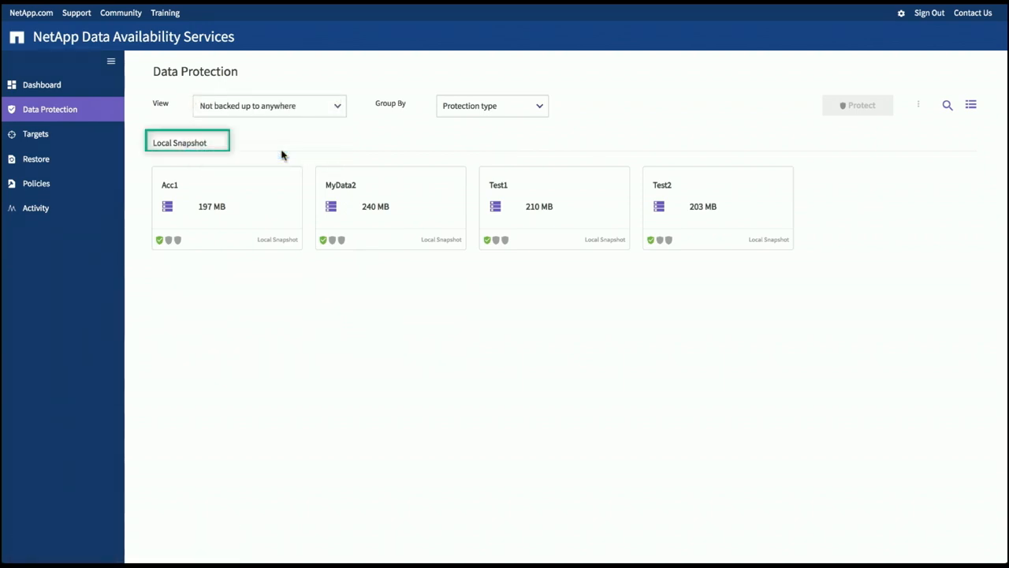
click(268, 106)
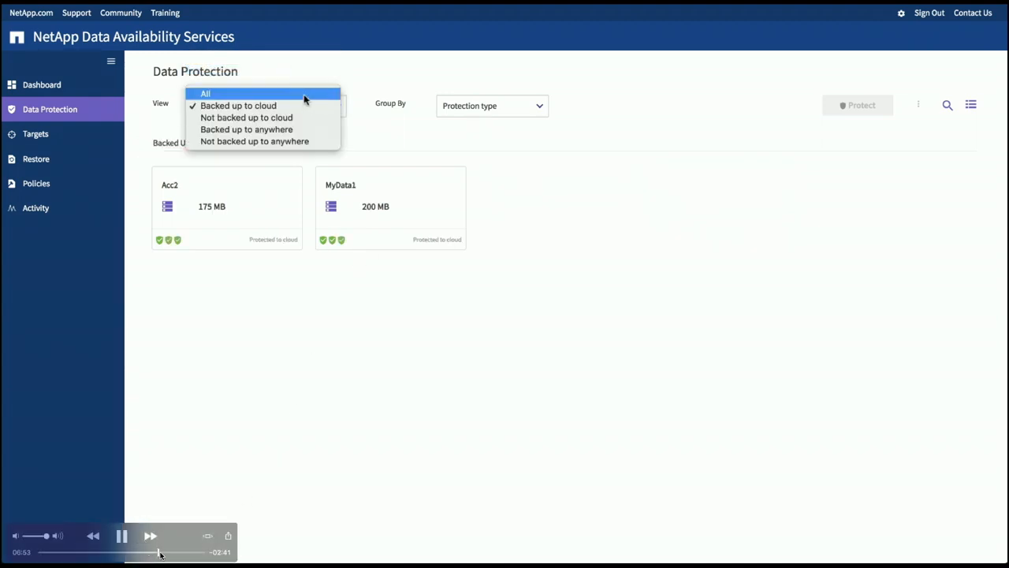
click(205, 94)
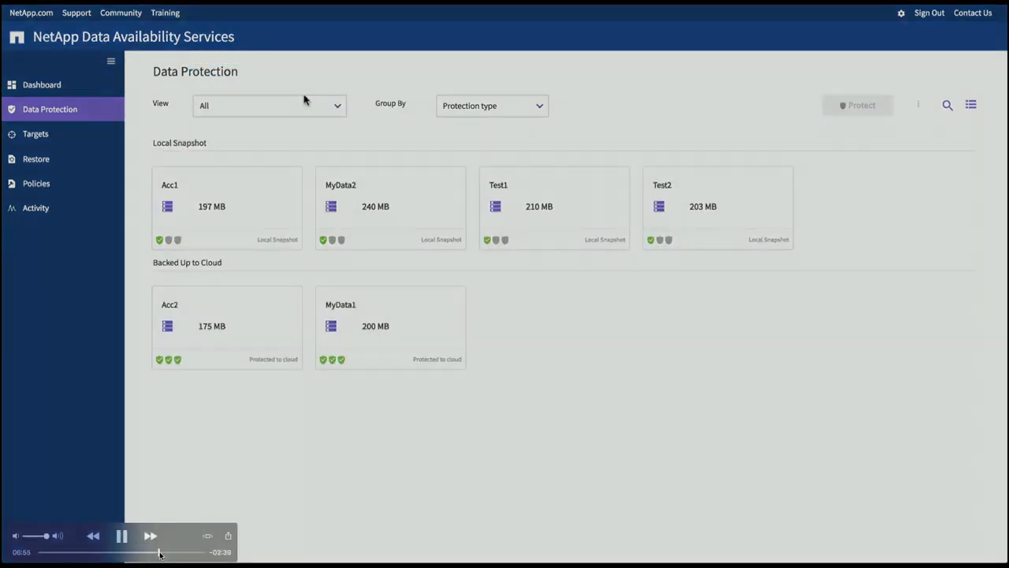
Step: Run a Volume search for '*' on Search to Restore, listing MyData1 and Acc2
click(36, 158)
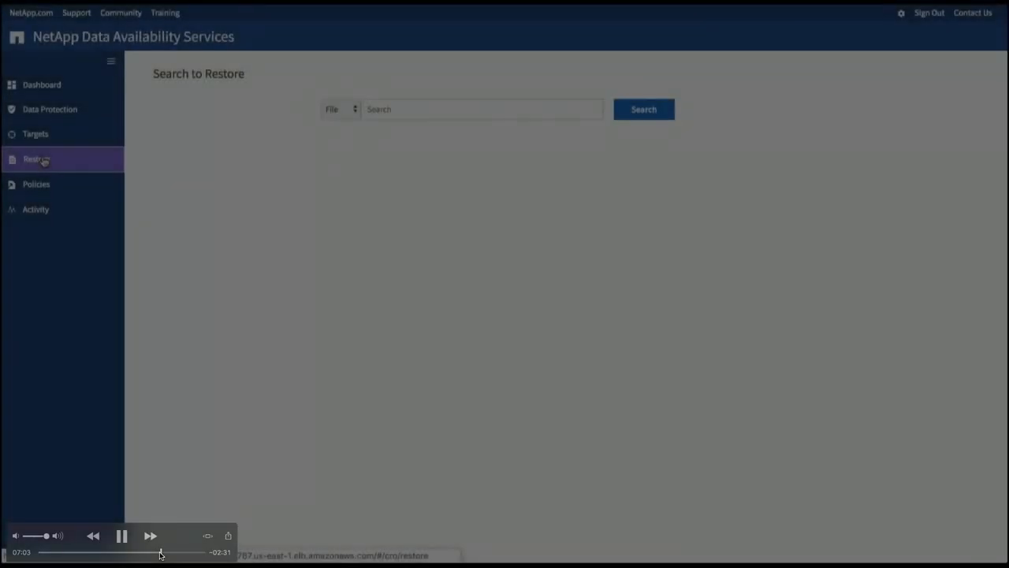
click(341, 109)
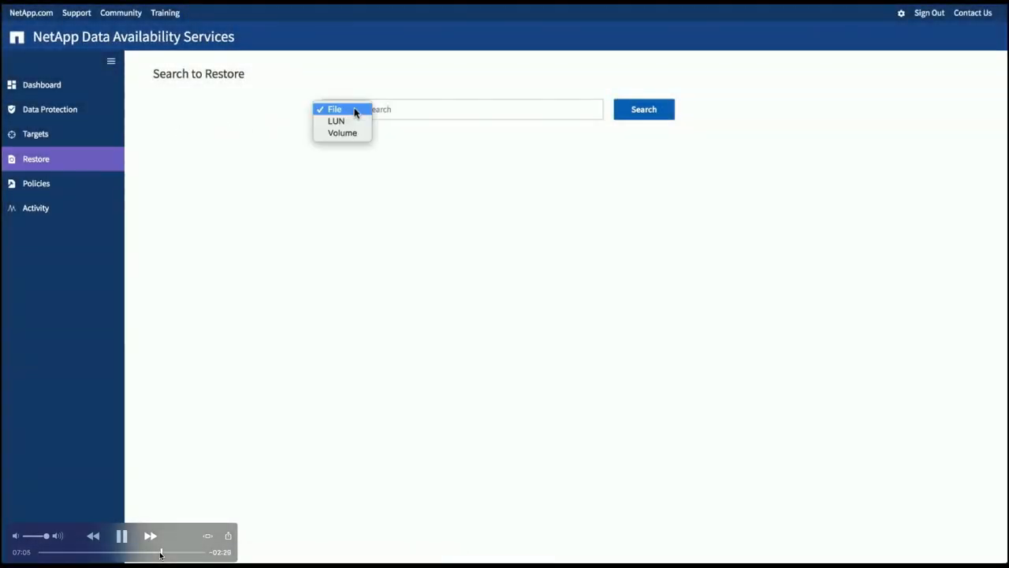
click(342, 133)
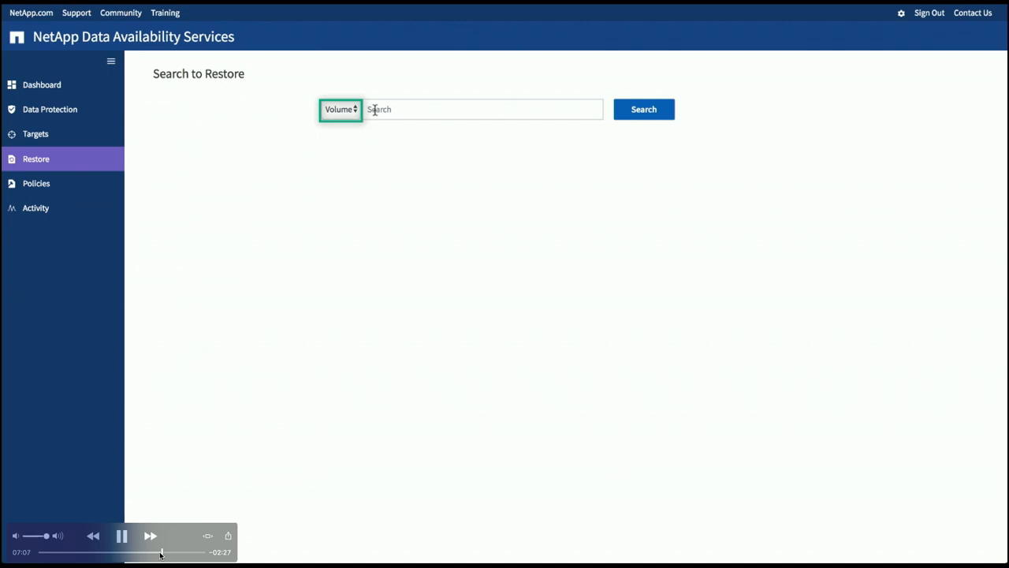
text(*)
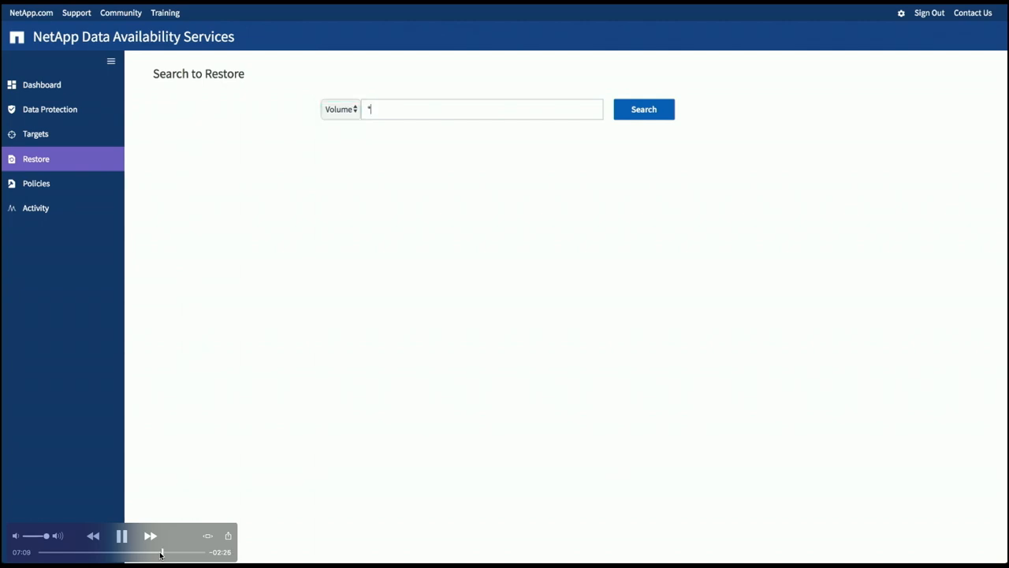
click(643, 109)
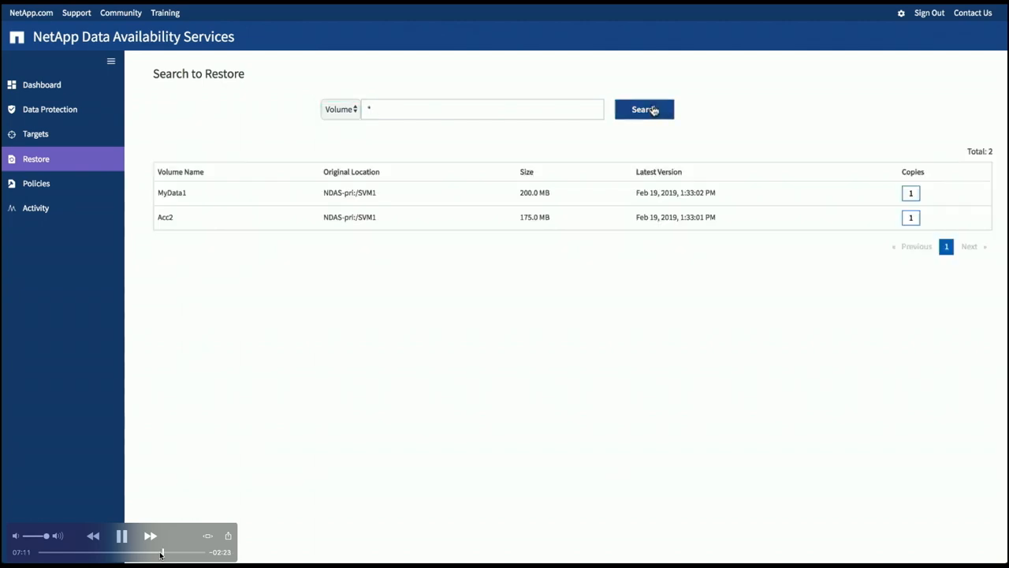
click(122, 536)
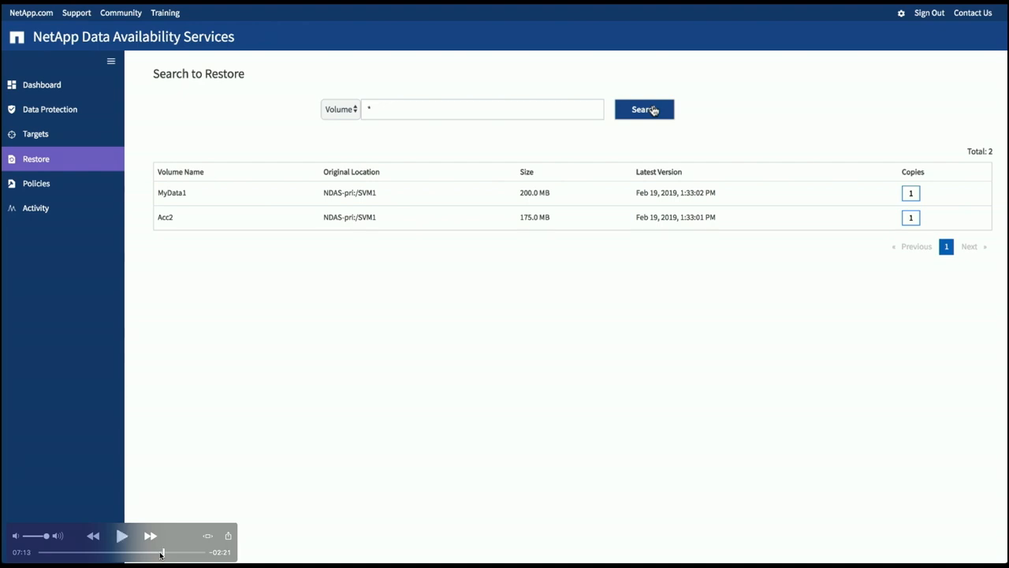
mouse_move(167, 355)
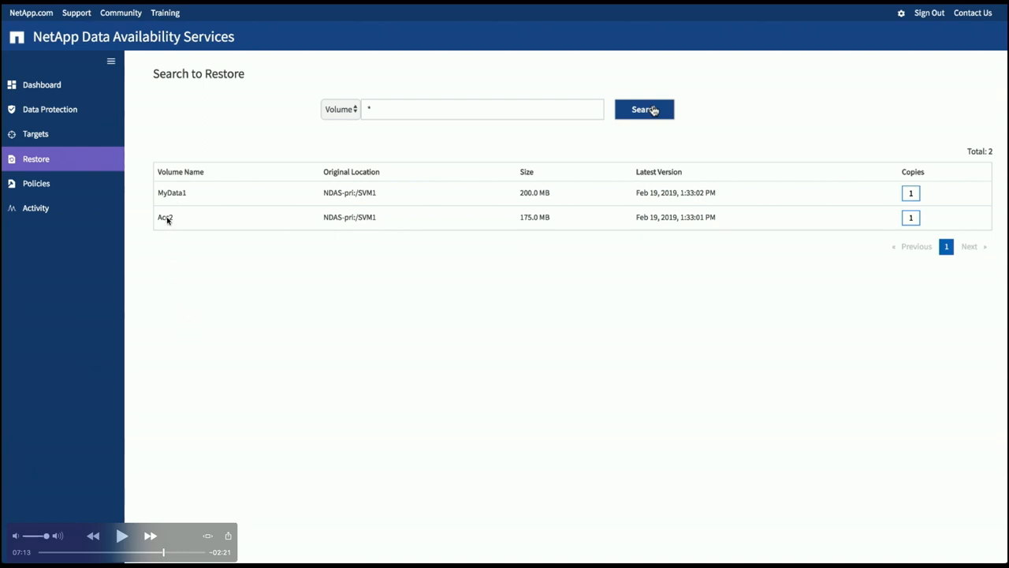
mouse_move(865, 203)
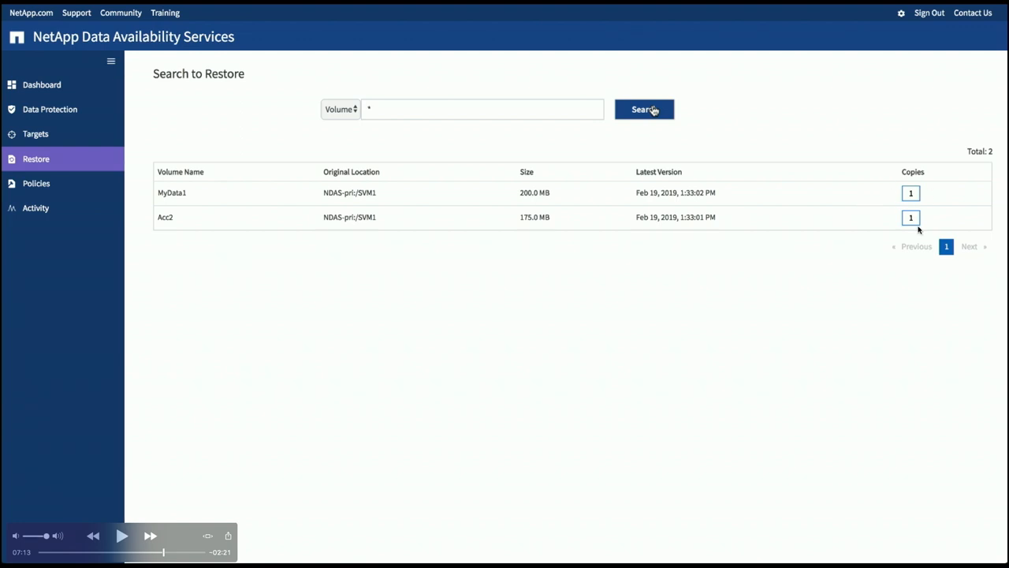
mouse_move(920, 218)
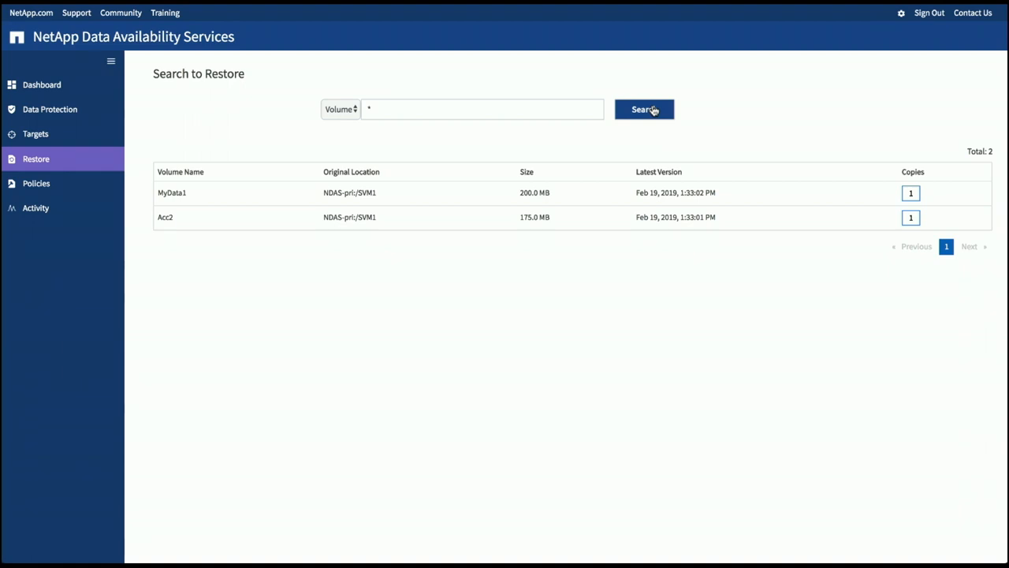
Step: Restore Acc2's Feb 19 backup copy to alternate location NDAS-pri:/SVM1:/NDAS_rest_1
click(910, 216)
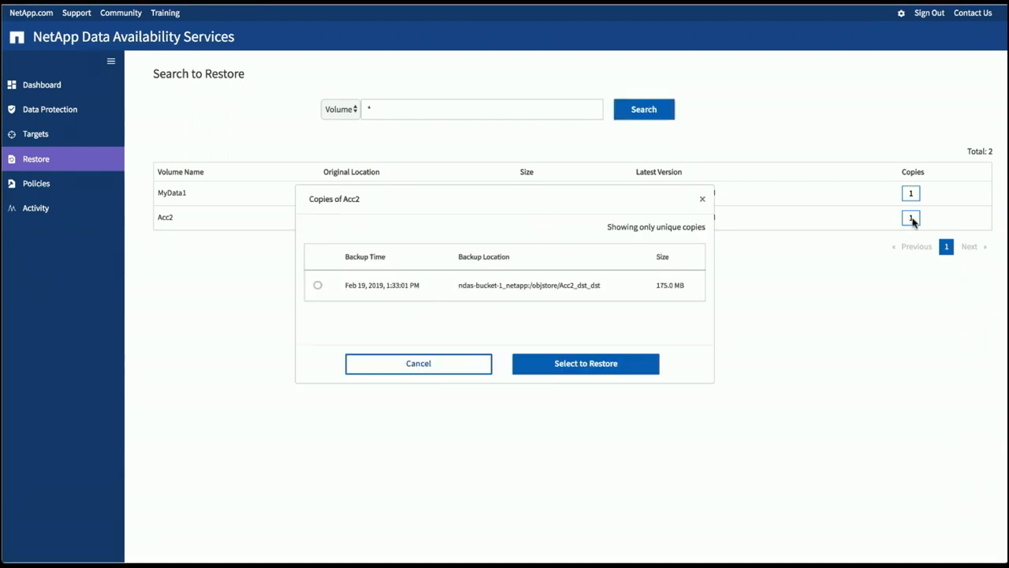
click(317, 284)
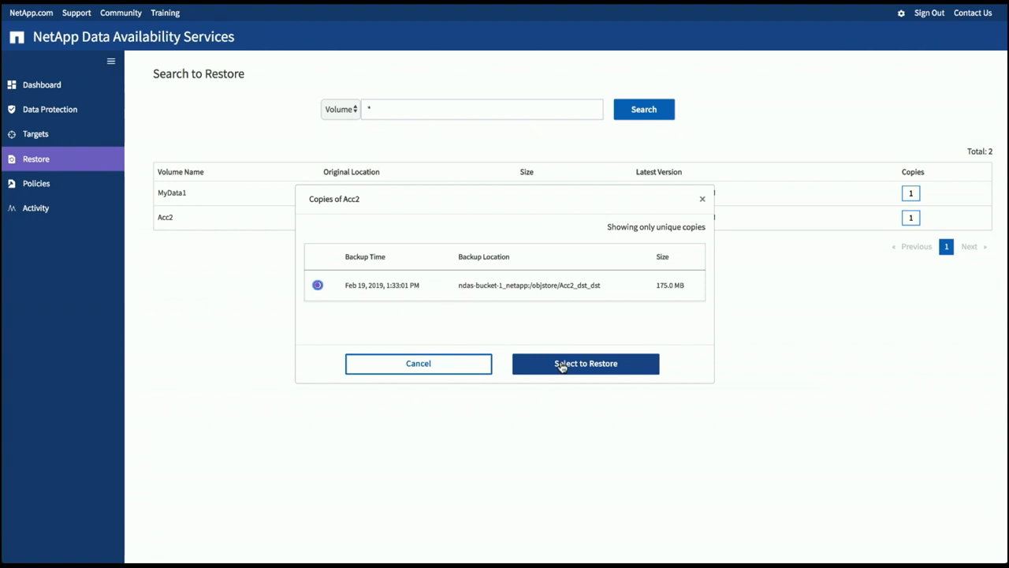
click(586, 364)
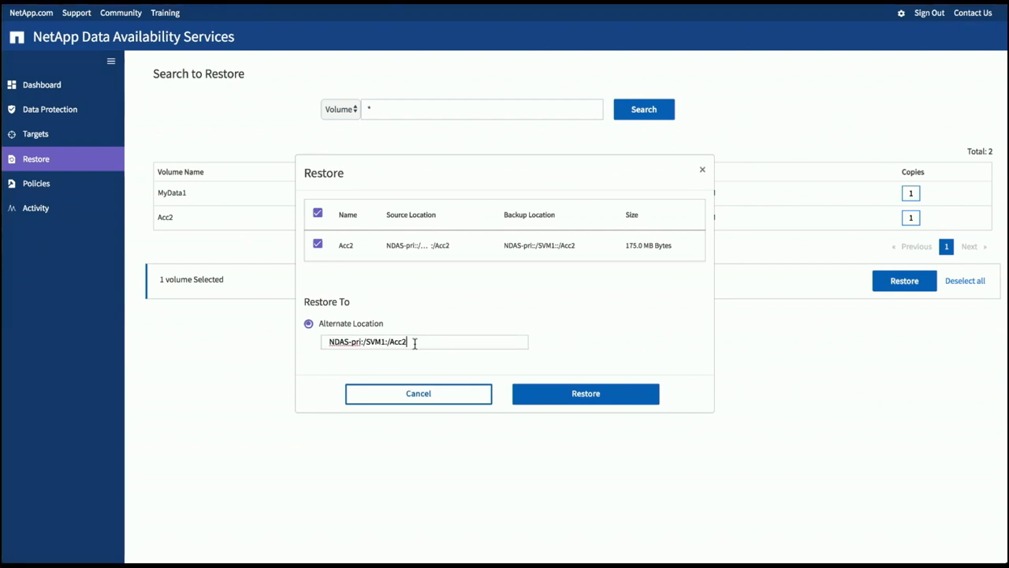
key(Backspace)
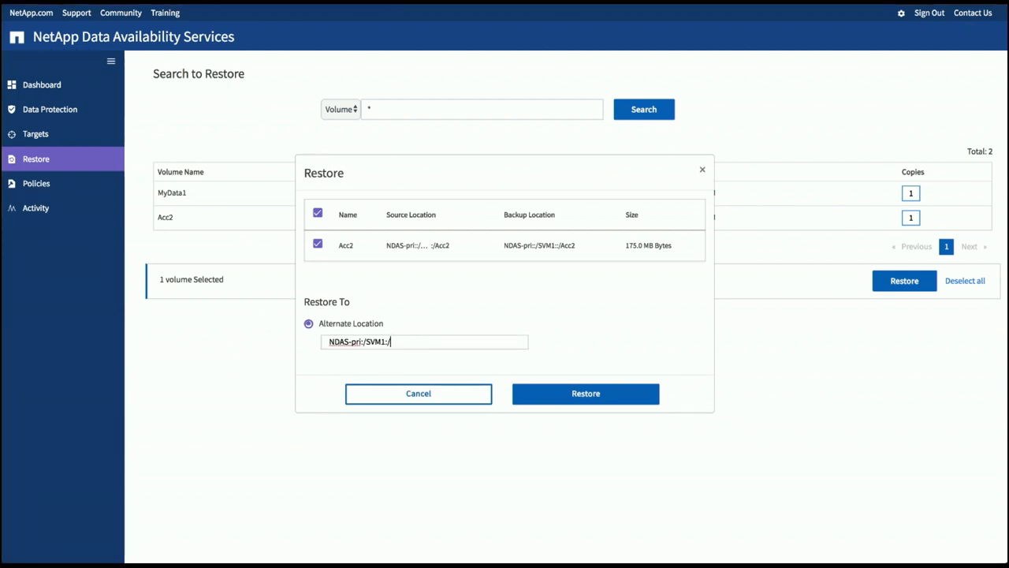
text(NDAS_rest_1)
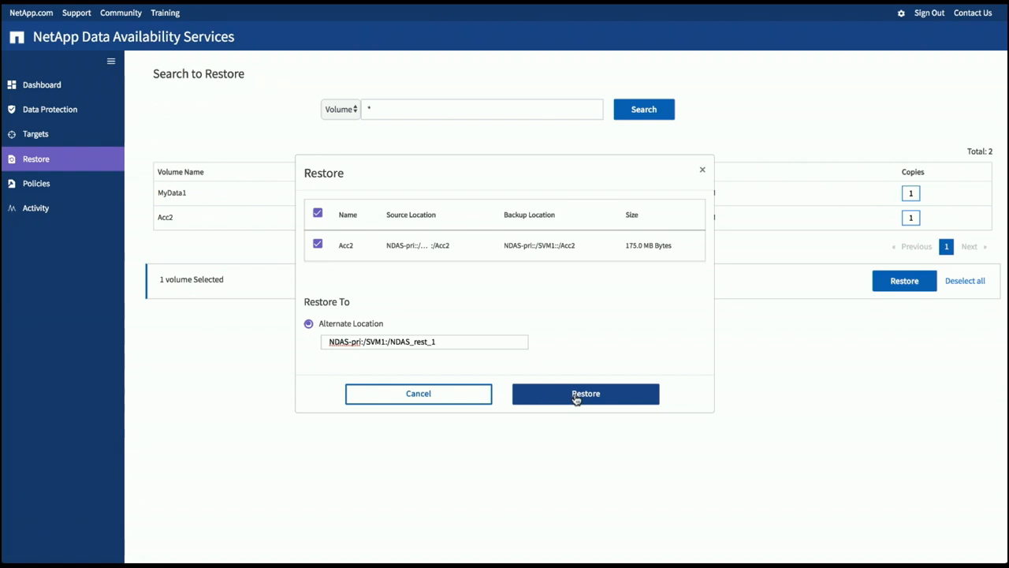
click(585, 393)
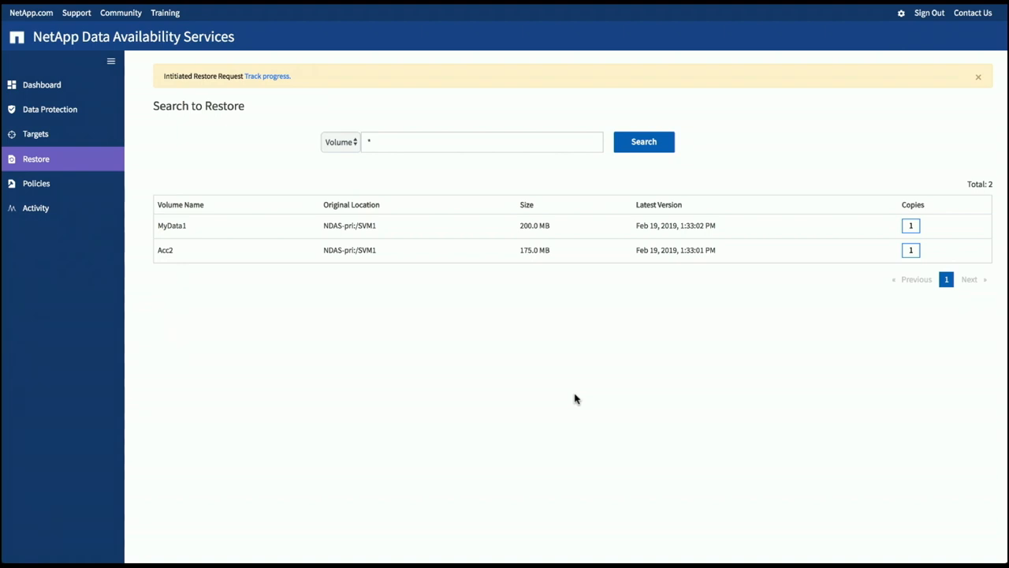
mouse_move(268, 76)
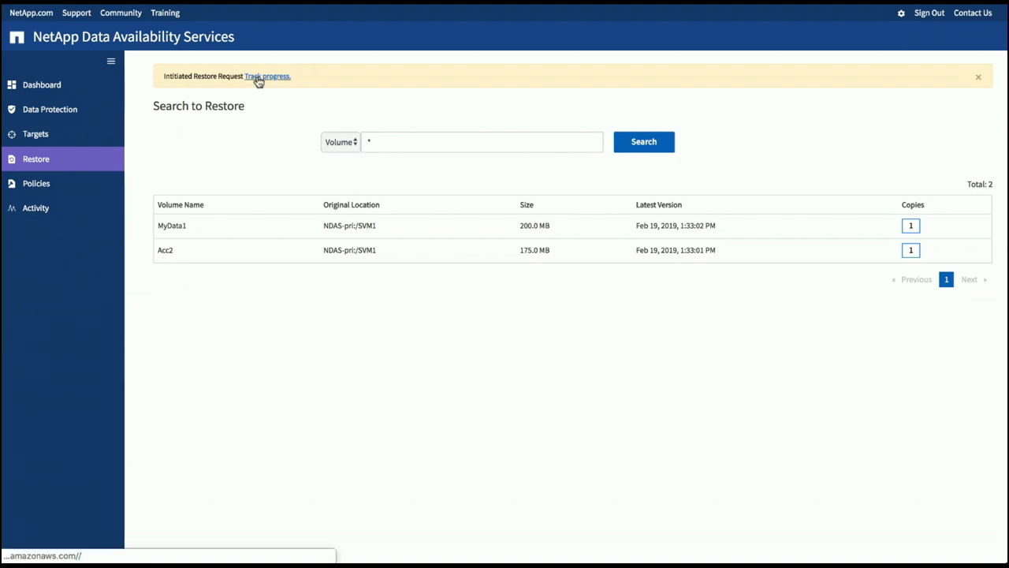
click(267, 75)
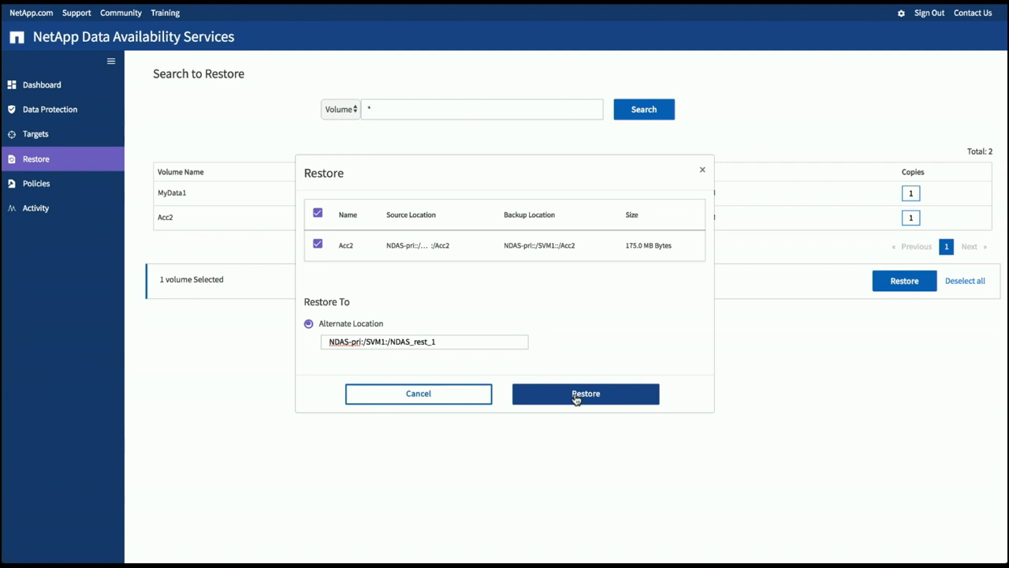
mouse_move(351, 350)
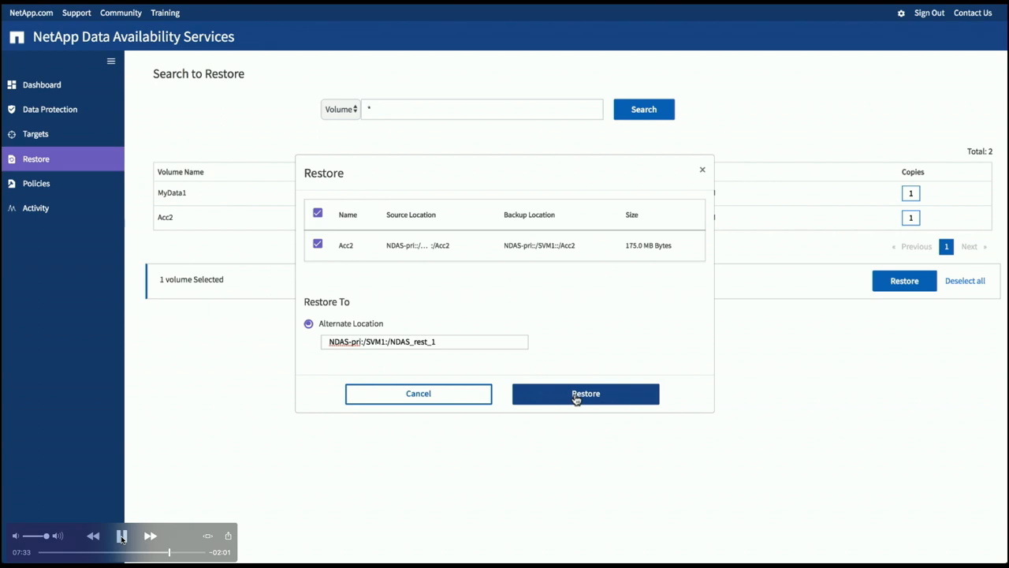
click(585, 393)
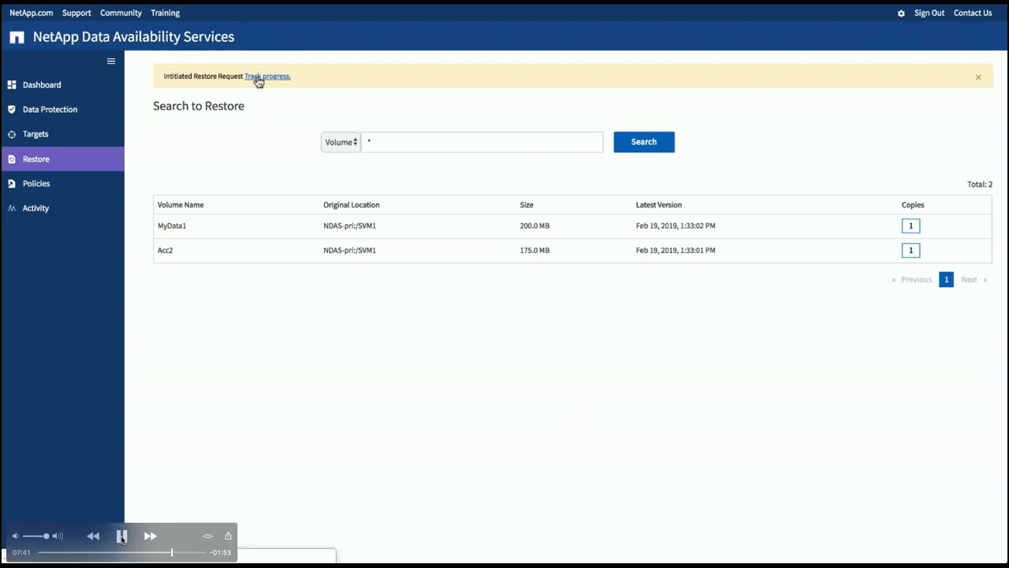
click(267, 76)
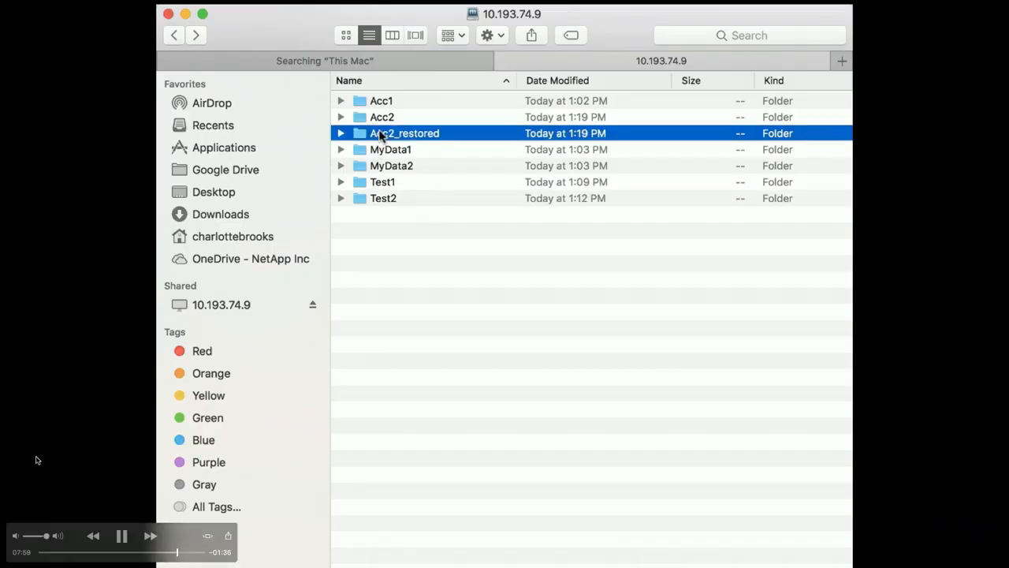
Step: Expand the Acc2 and Acc2_restored folders on the 10.193.74.9 share to compare their files
click(382, 116)
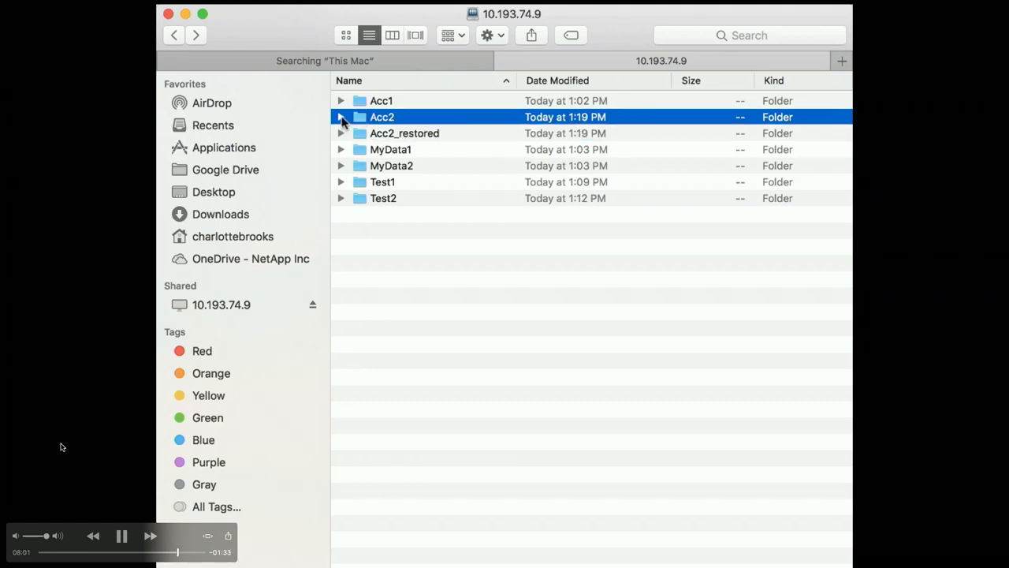
mouse_move(63, 457)
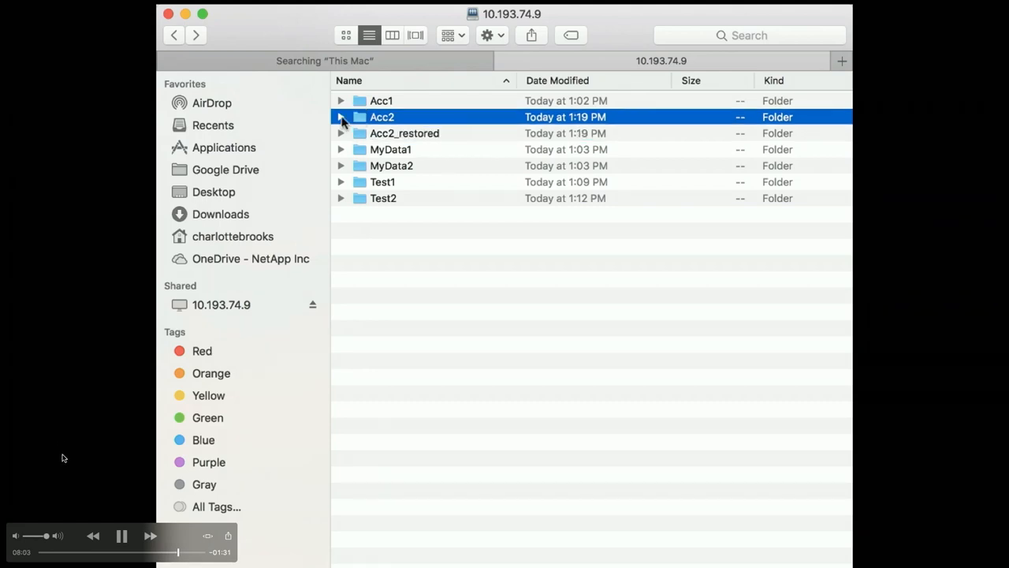
click(341, 117)
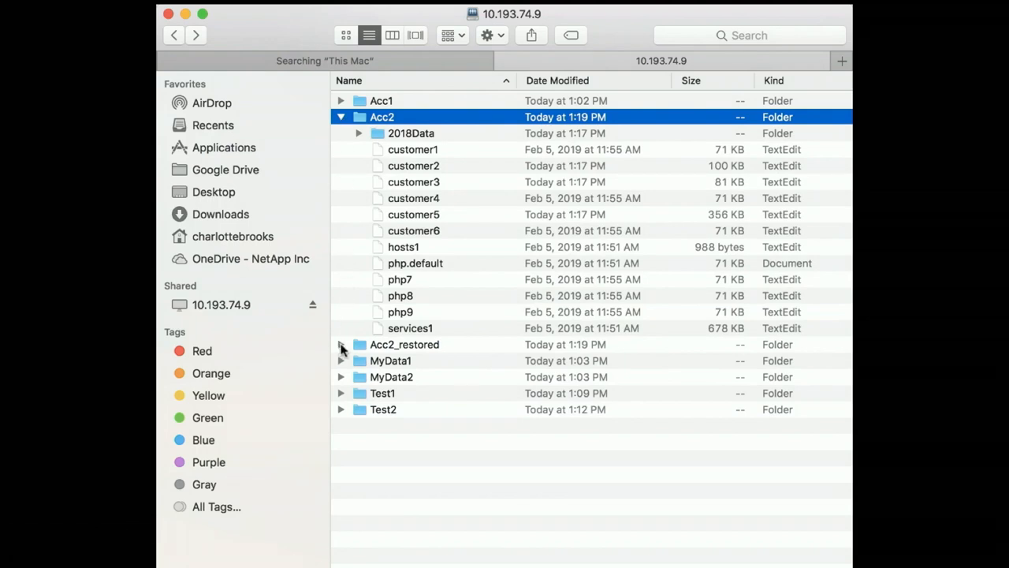
click(340, 344)
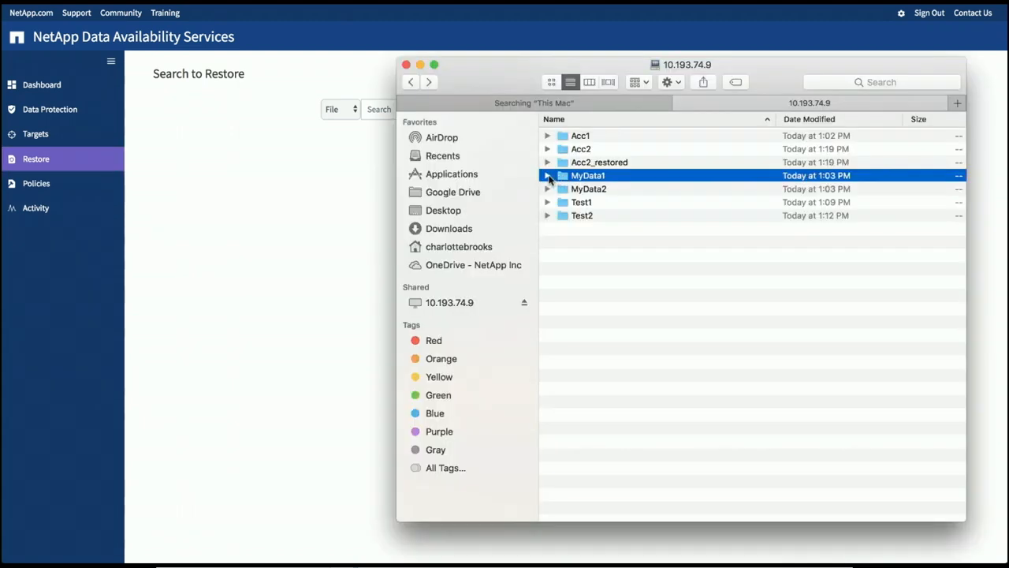
Step: Permanently delete tr-4557-Other-FlexGroup.pdf and tr-4571-FlexGroup.pdf from MyData1 via Move to Trash
click(547, 175)
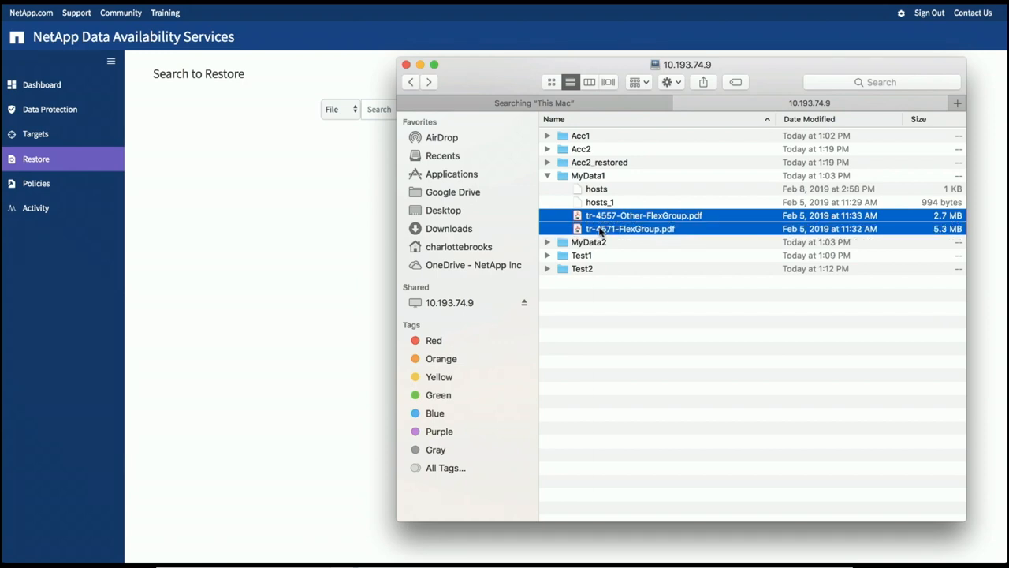
right_click(629, 229)
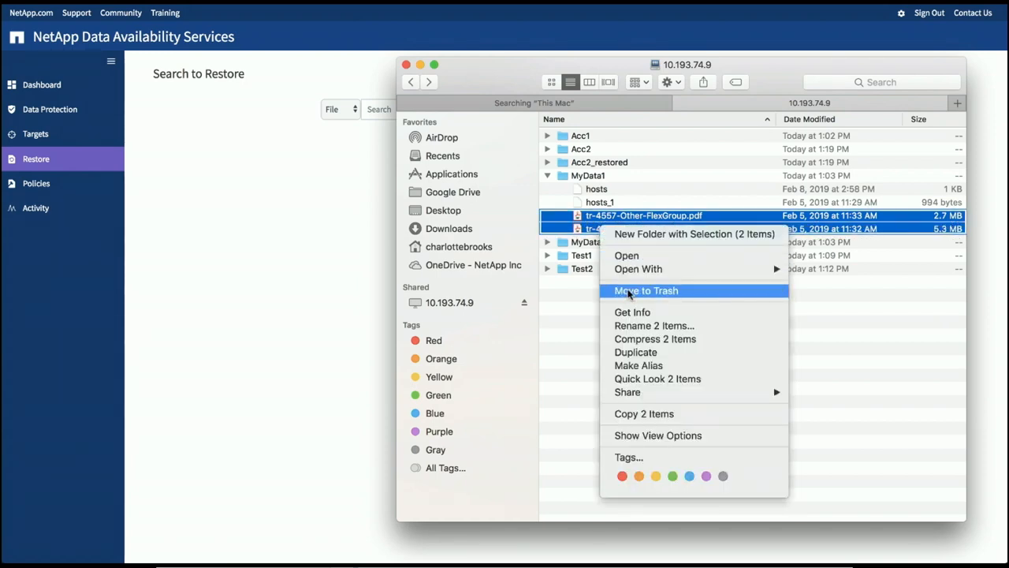
click(647, 290)
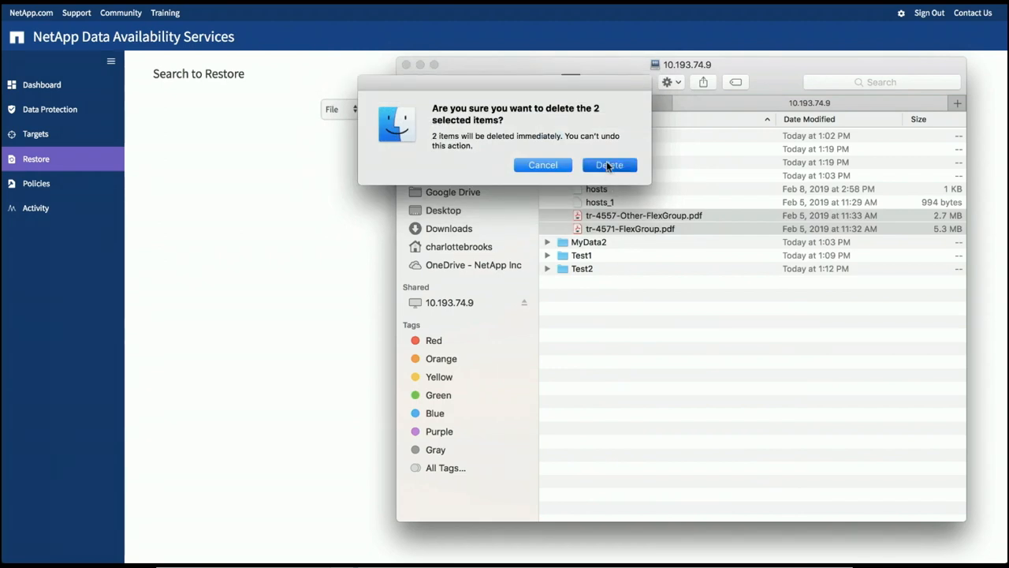
click(609, 165)
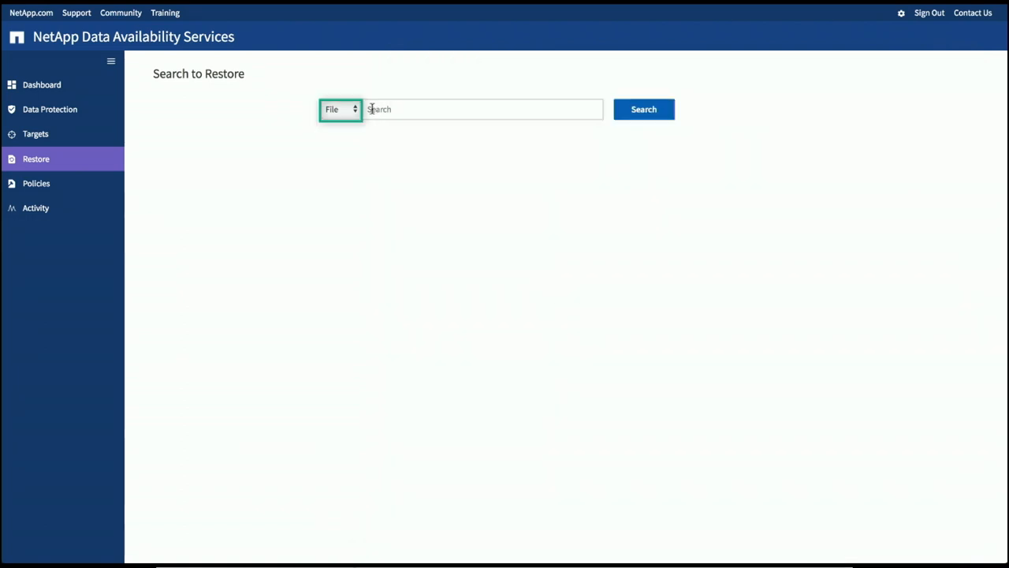
Step: Search backups for 'tr' and restore both FlexGroup PDFs' Feb 19 copies to Original Location
text(tr)
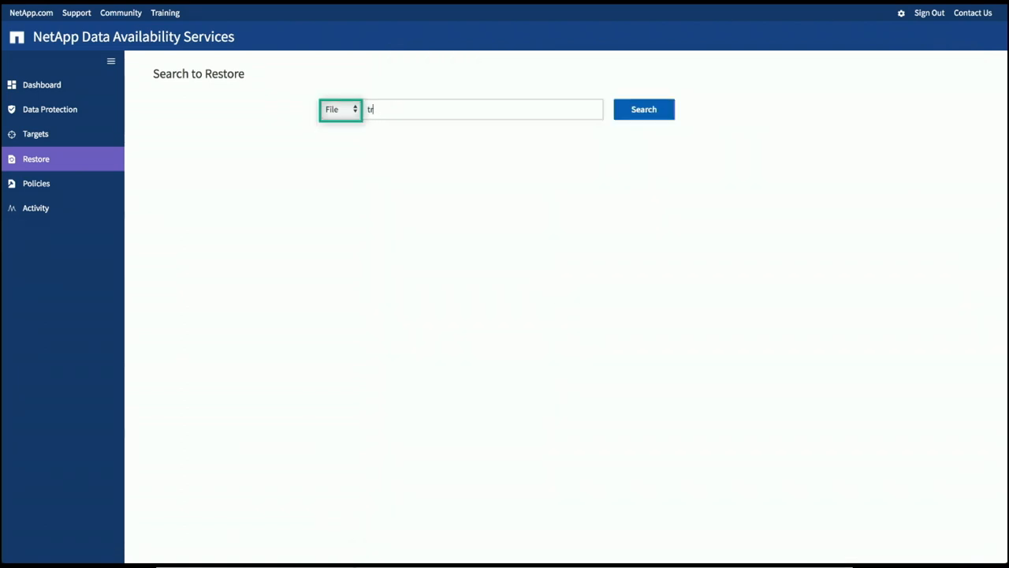
click(644, 109)
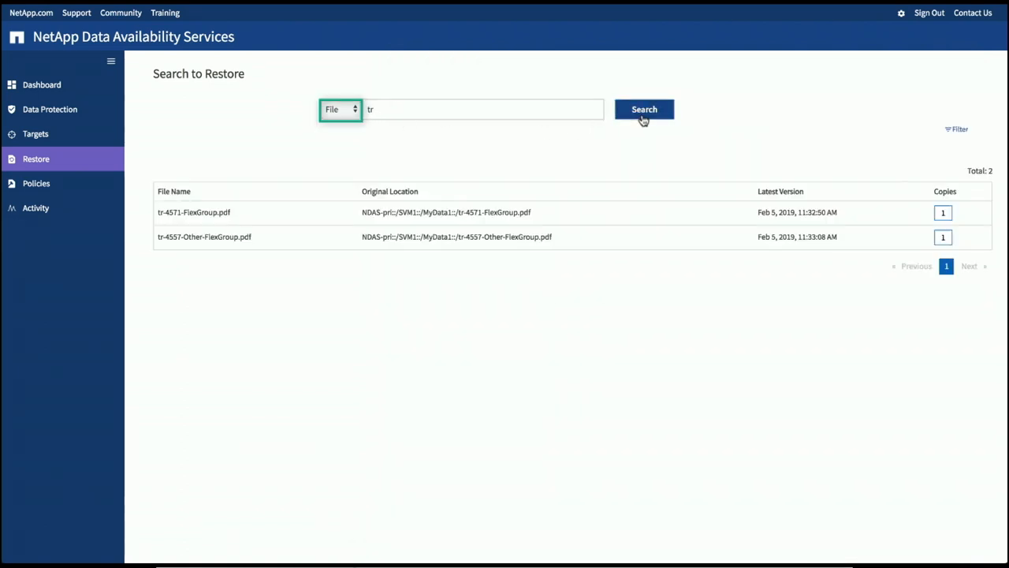
click(943, 213)
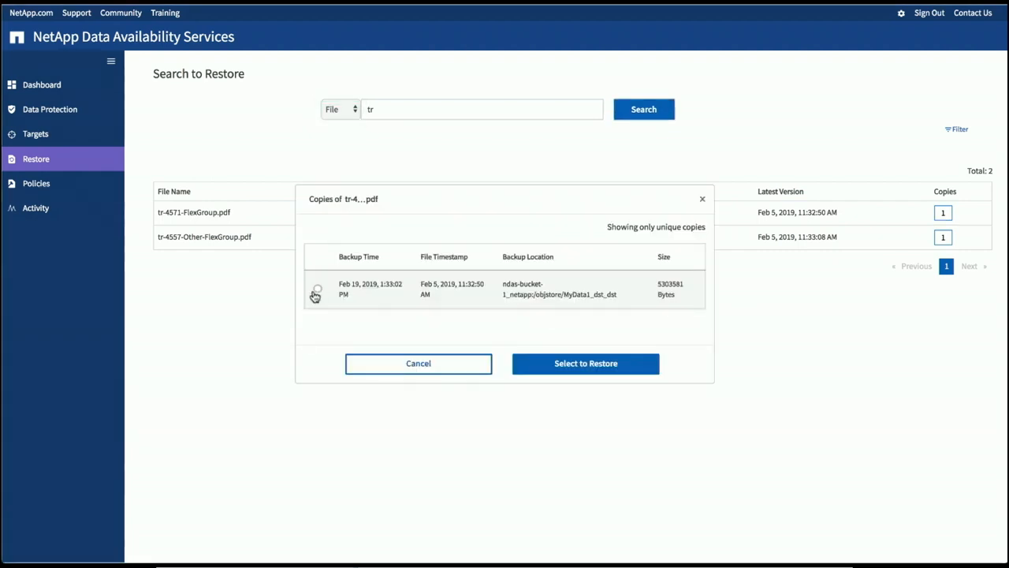
click(586, 363)
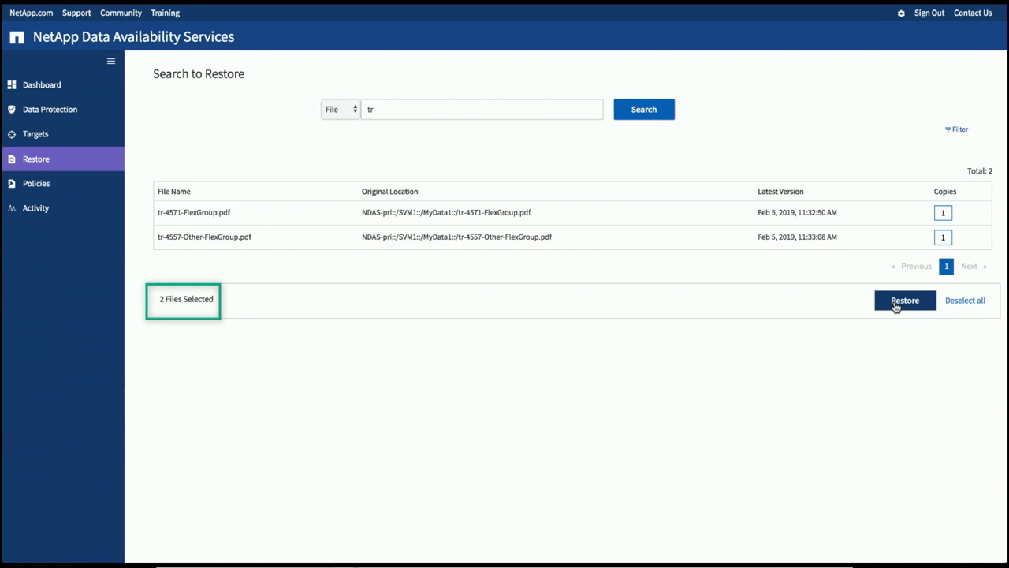
click(905, 299)
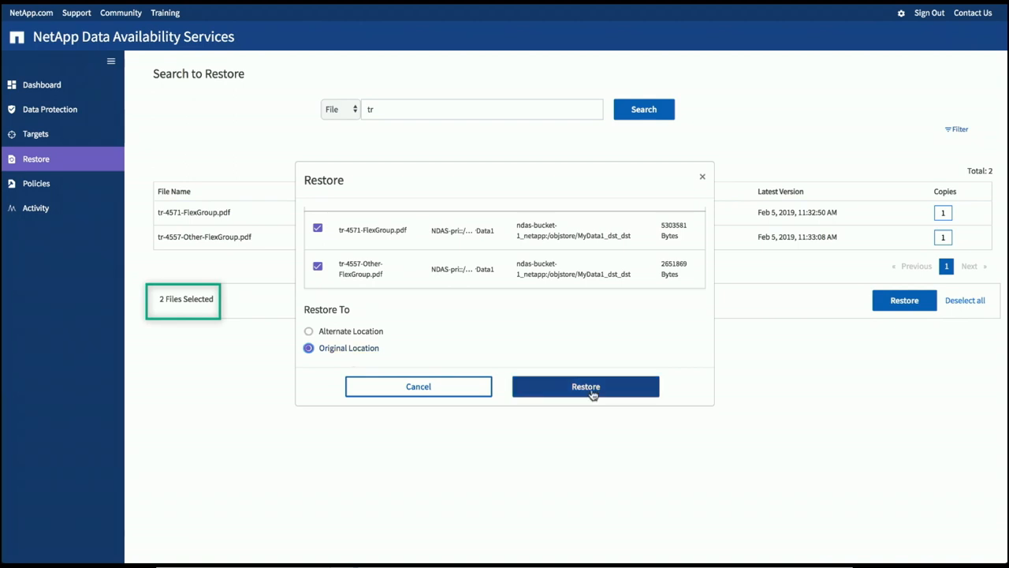
click(585, 386)
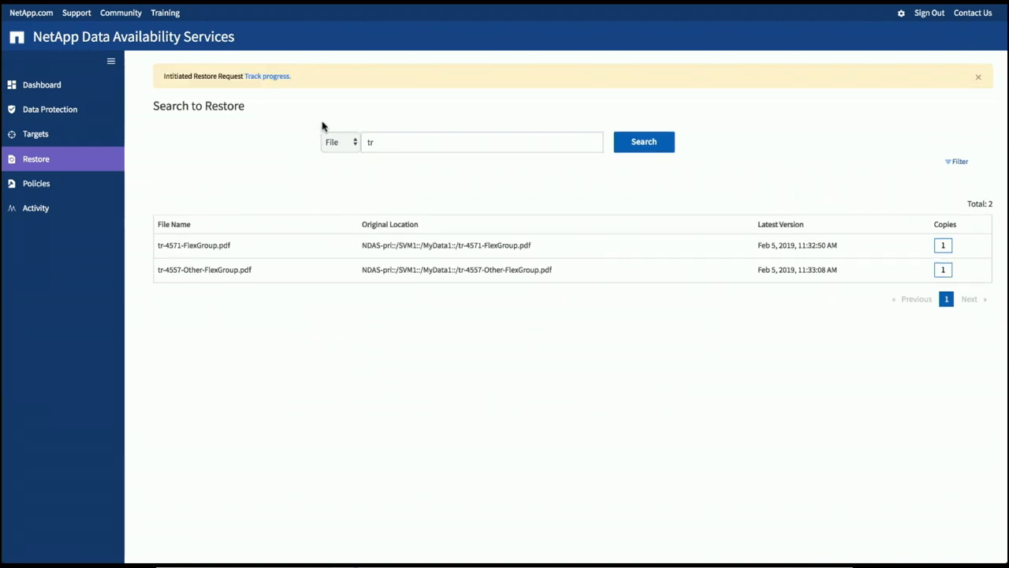
click(36, 207)
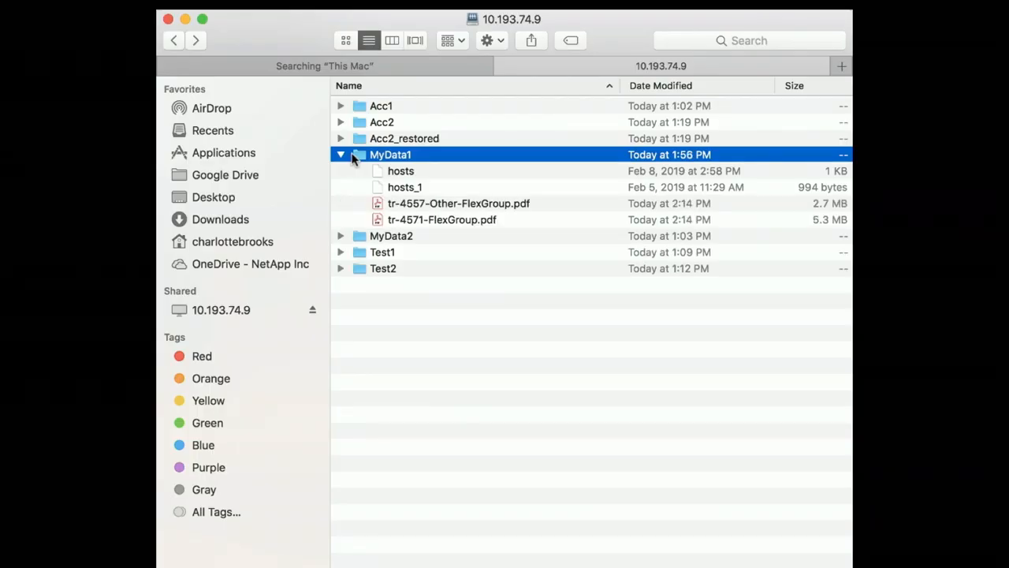
Step: Open the restored tr-4557-Other-FlexGroup.pdf from MyData1 and scroll through it
double_click(458, 203)
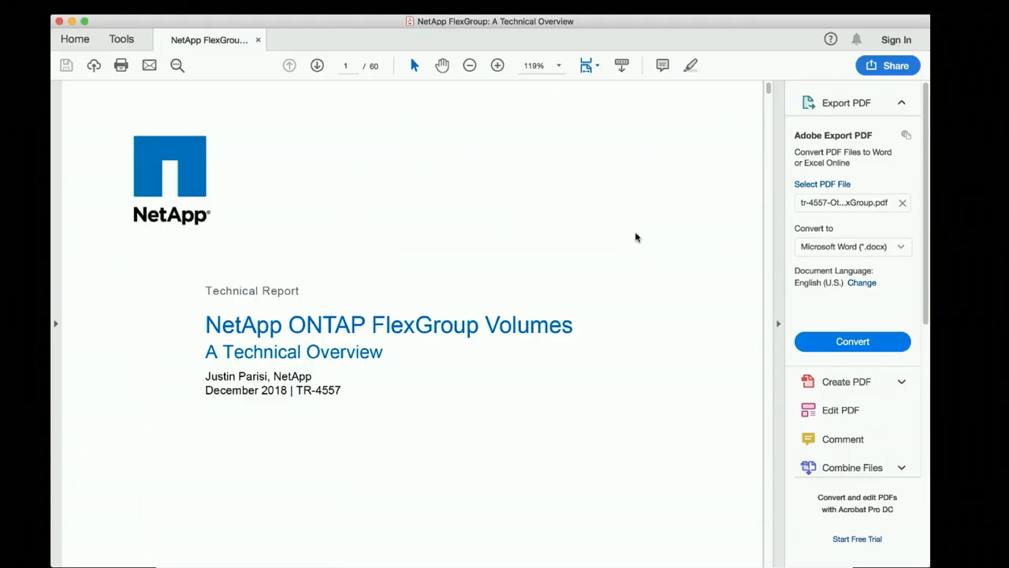
scroll(down, 3)
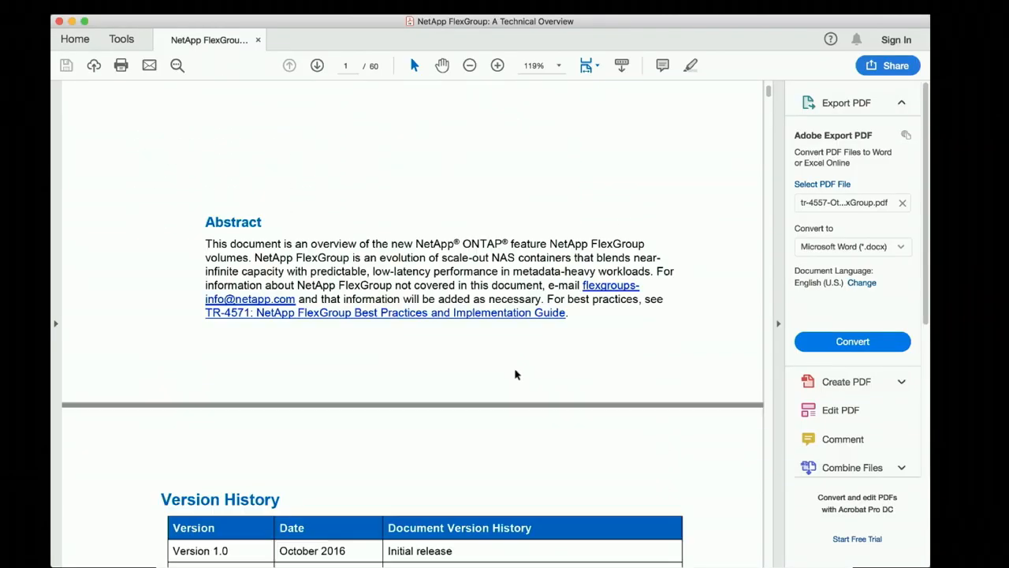